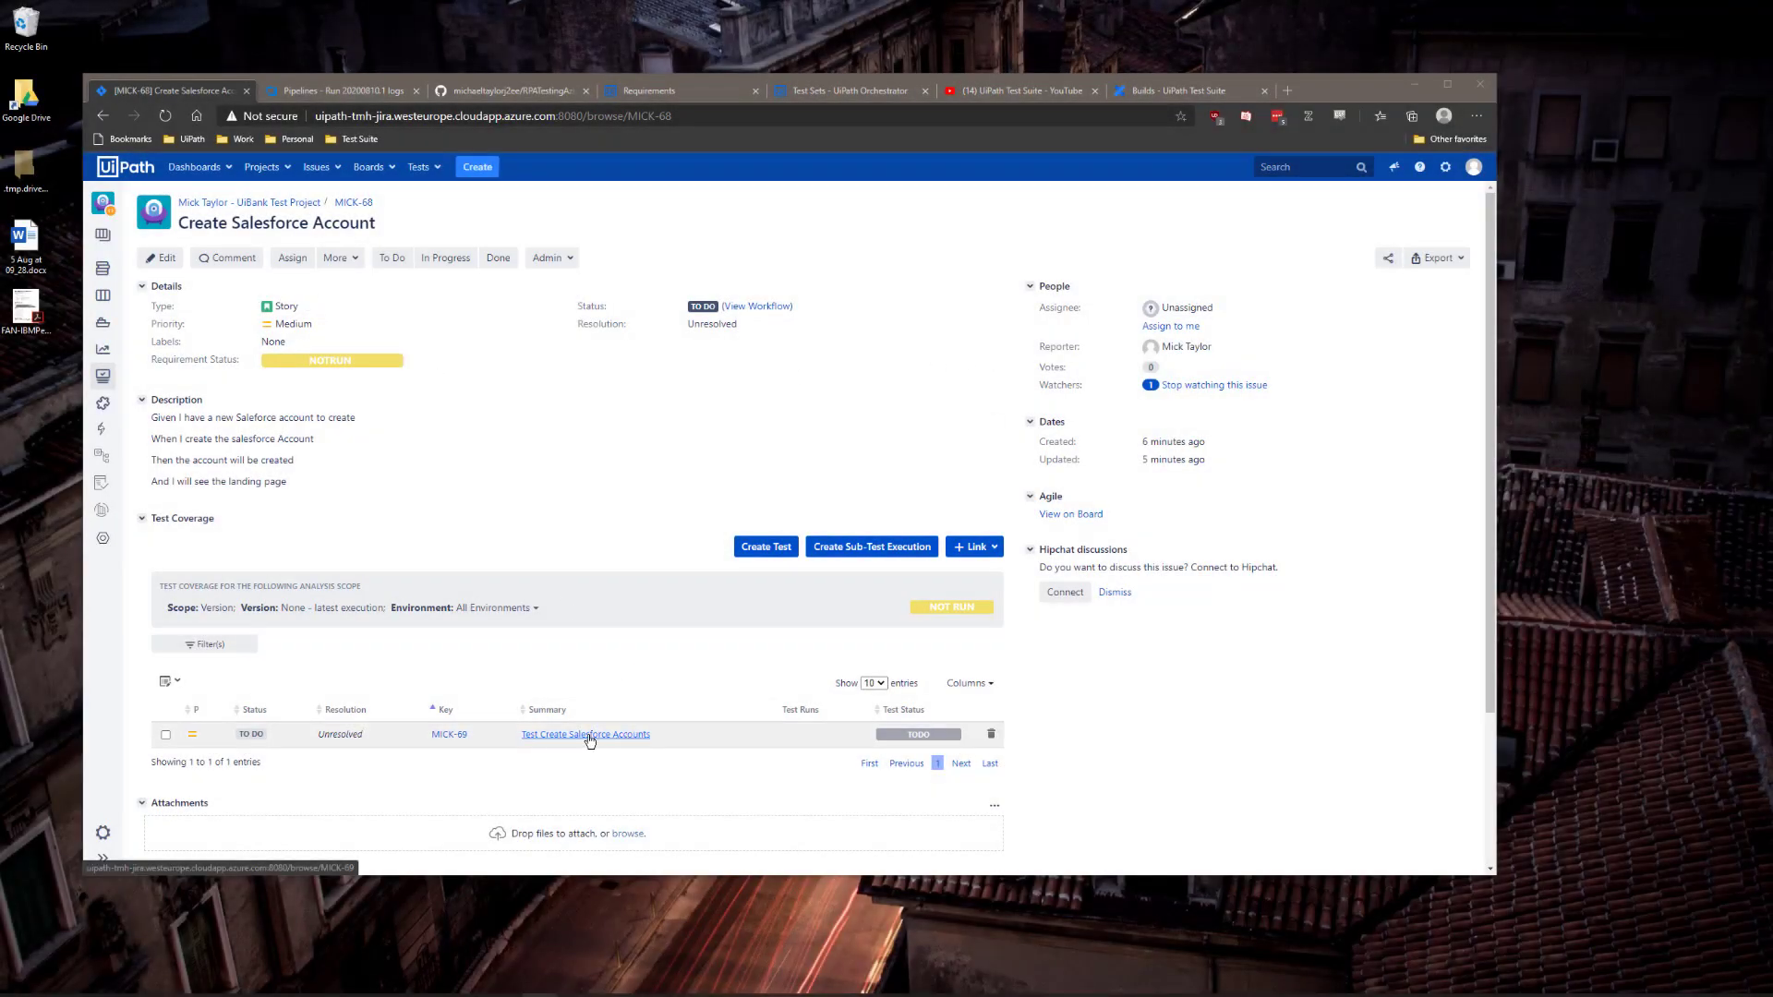
Step: Open test MICK-69 'Test Create Salesforce Accounts' from MICK-68's Test Coverage table
click(585, 734)
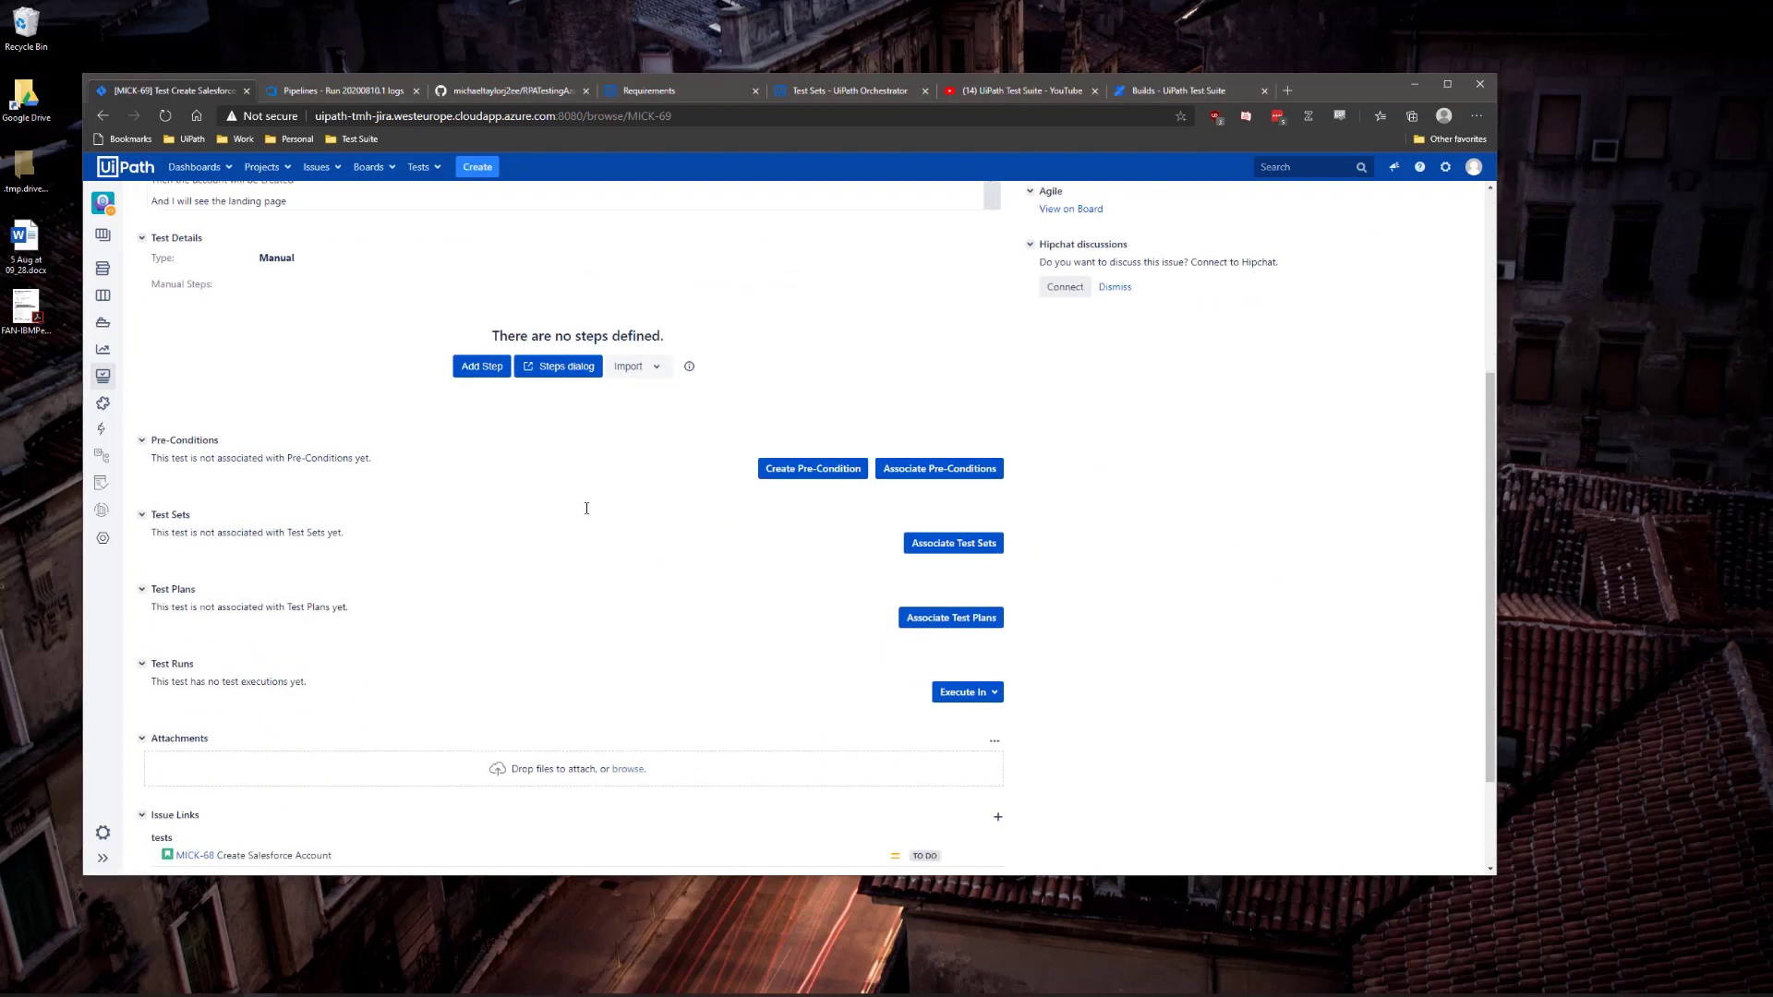
scroll(down, 3)
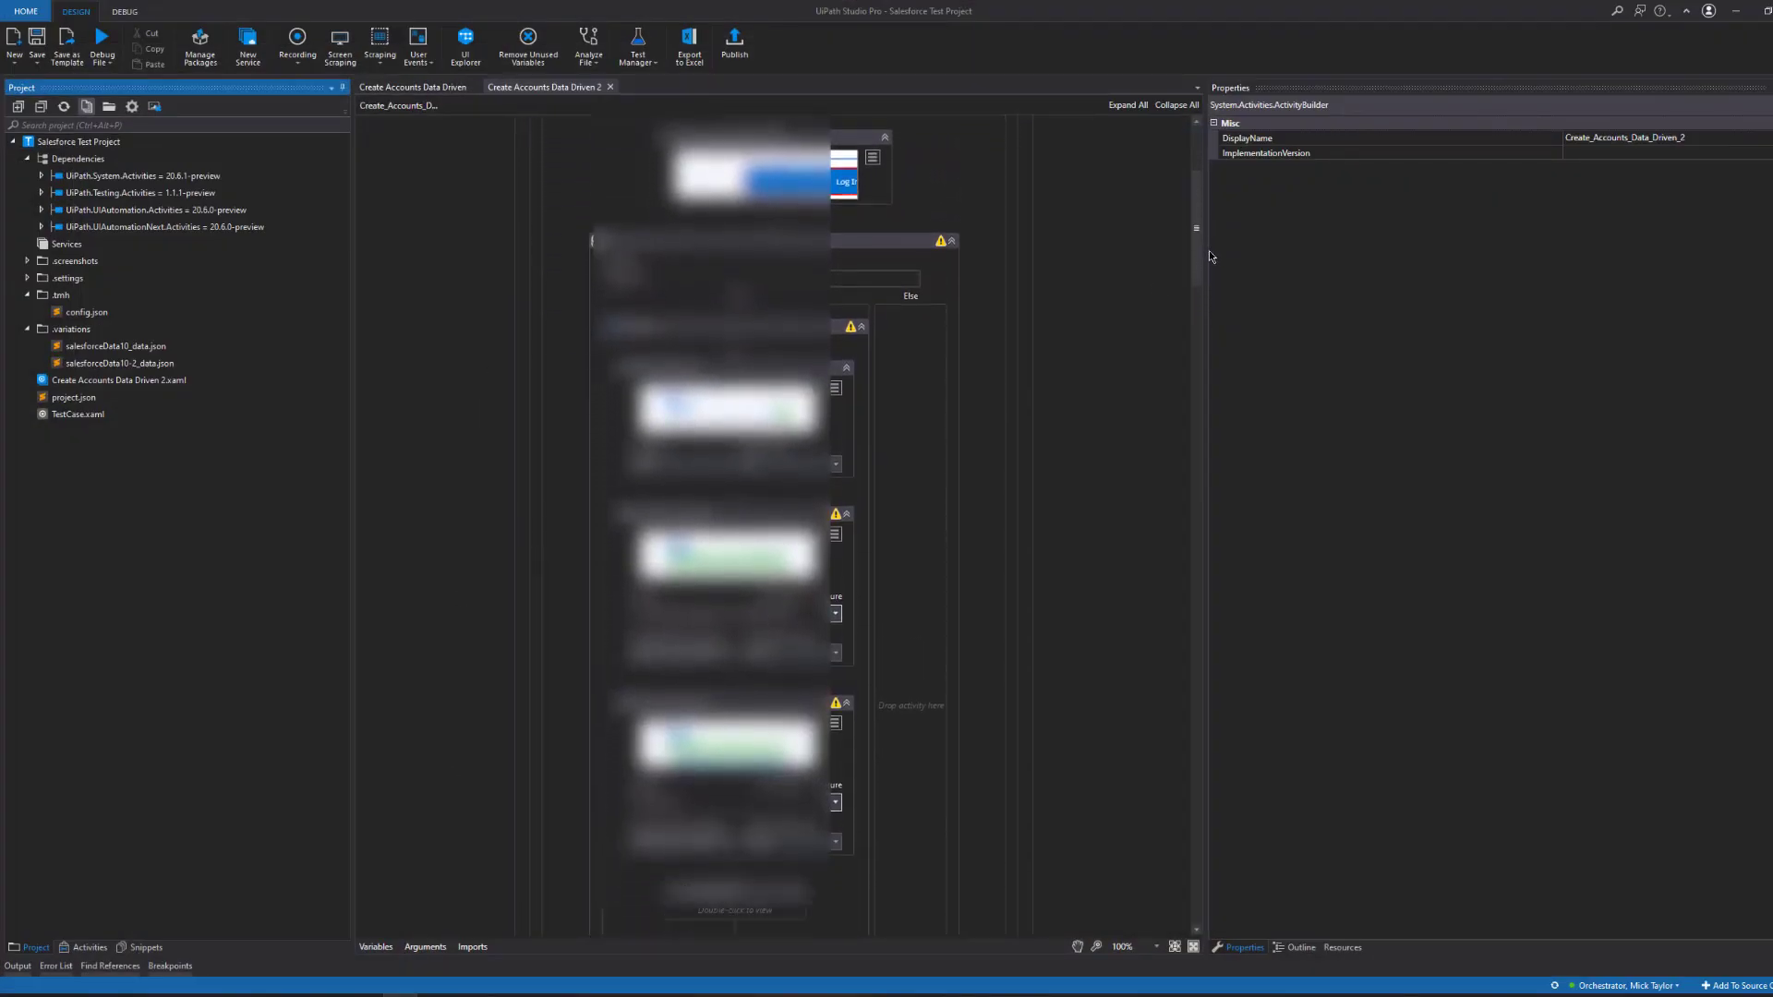
Step: Review the Create Accounts Data Driven 2 workflow, then run the Salesforce Tests set and confirm
scroll(down, 3)
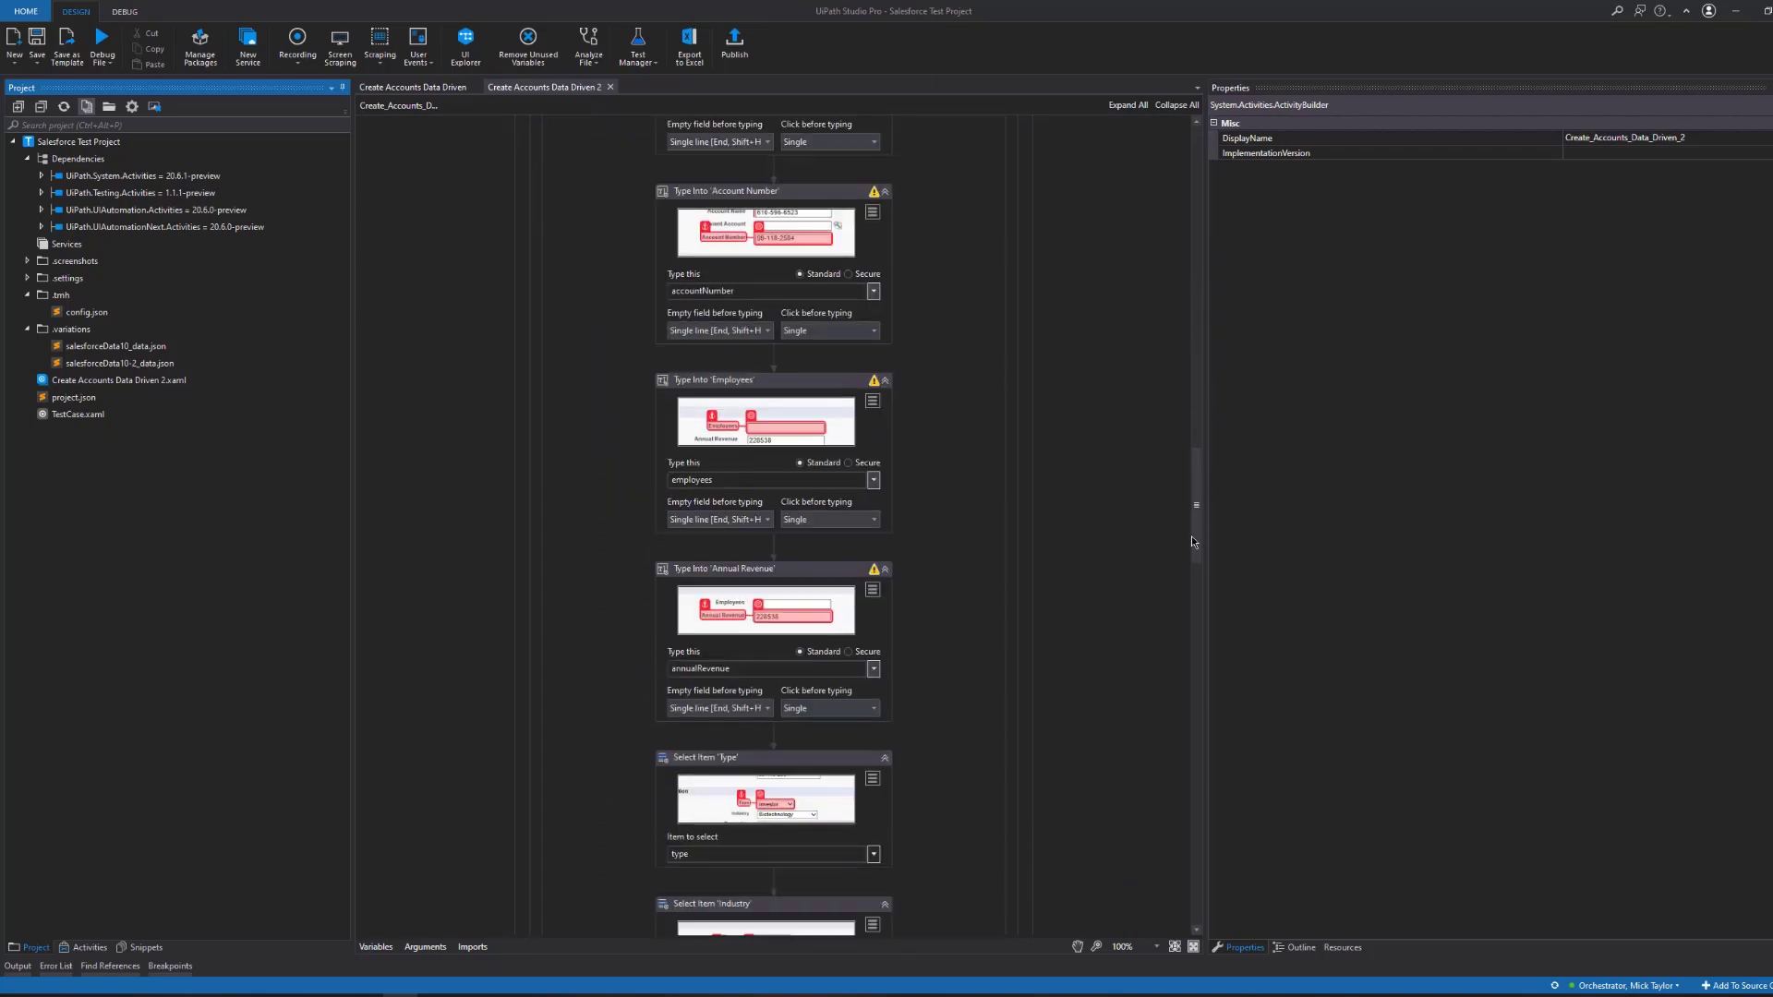
scroll(down, 3)
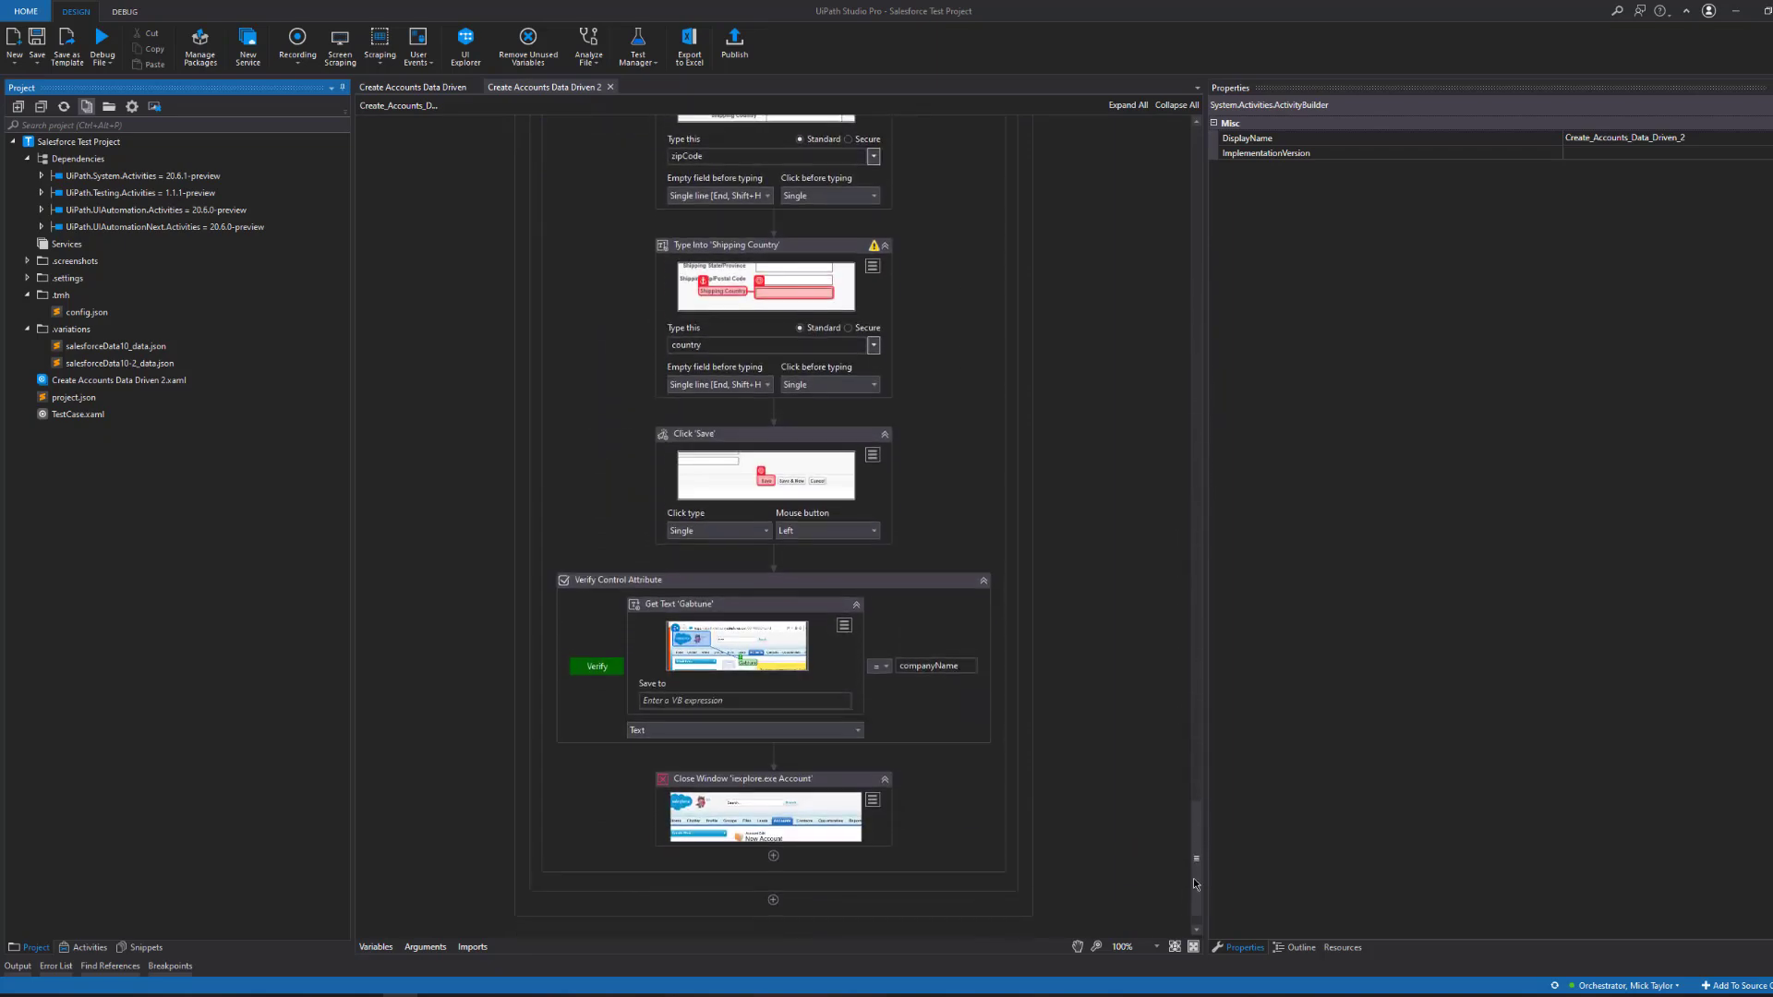
mouse_move(522, 220)
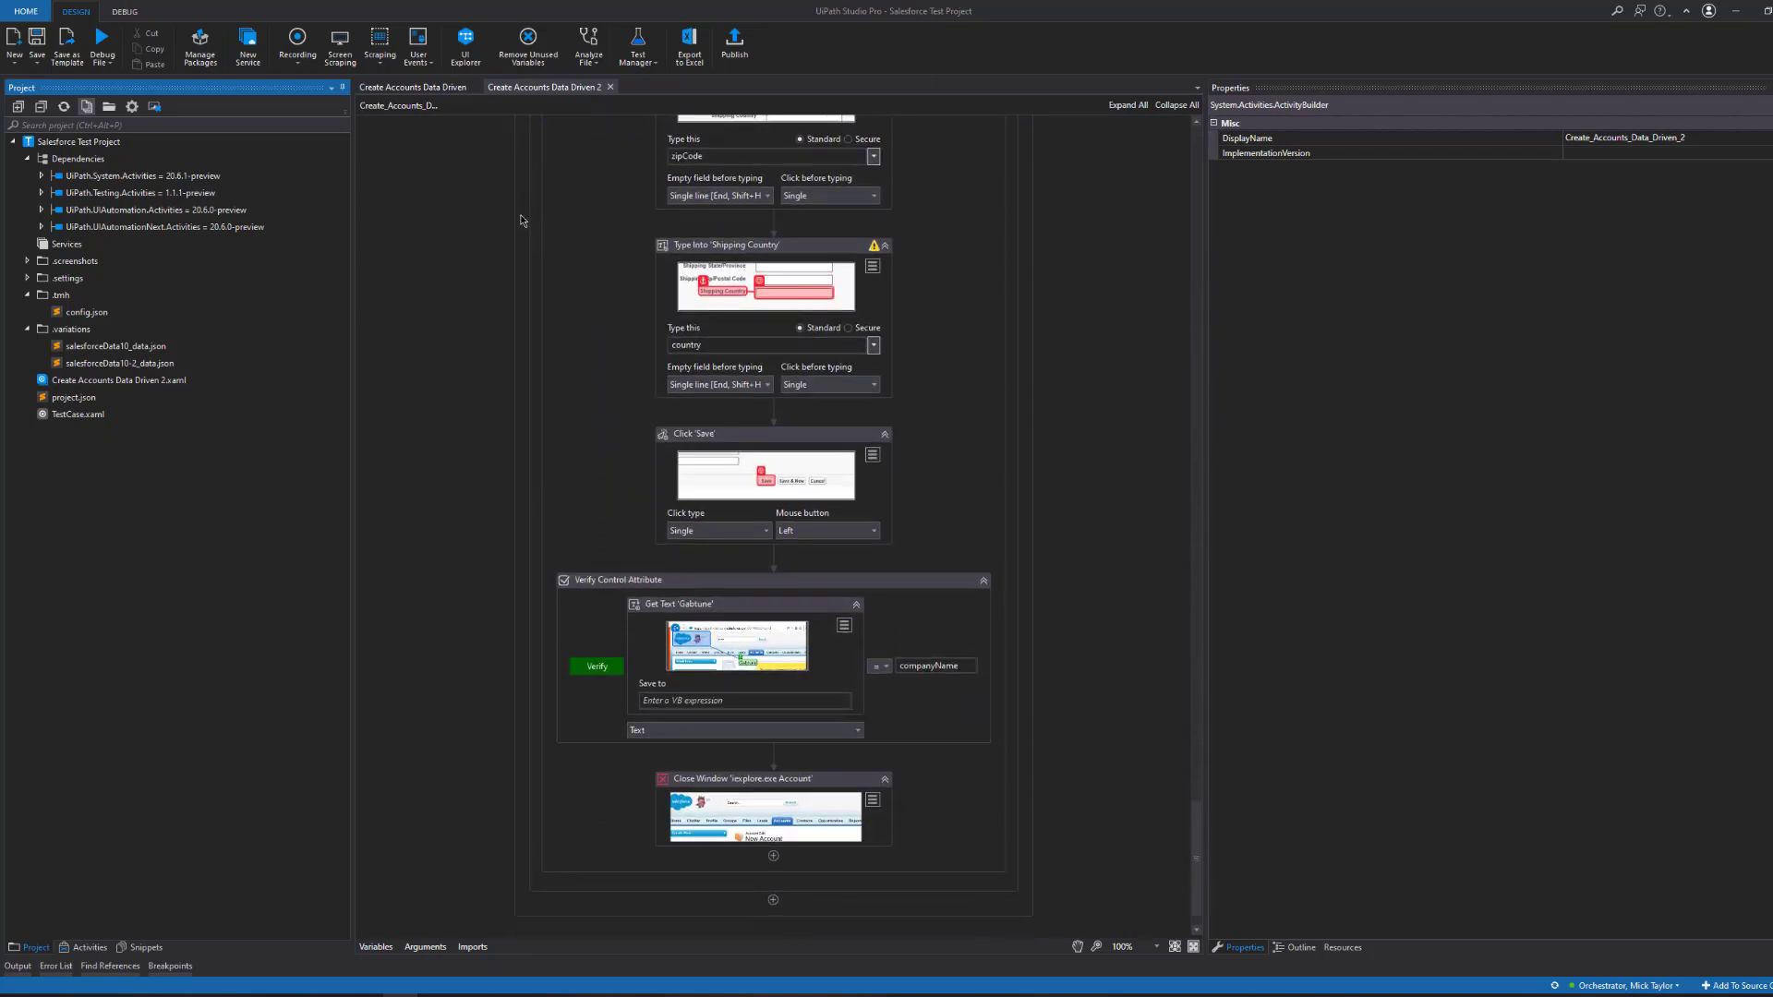
mouse_move(1738, 13)
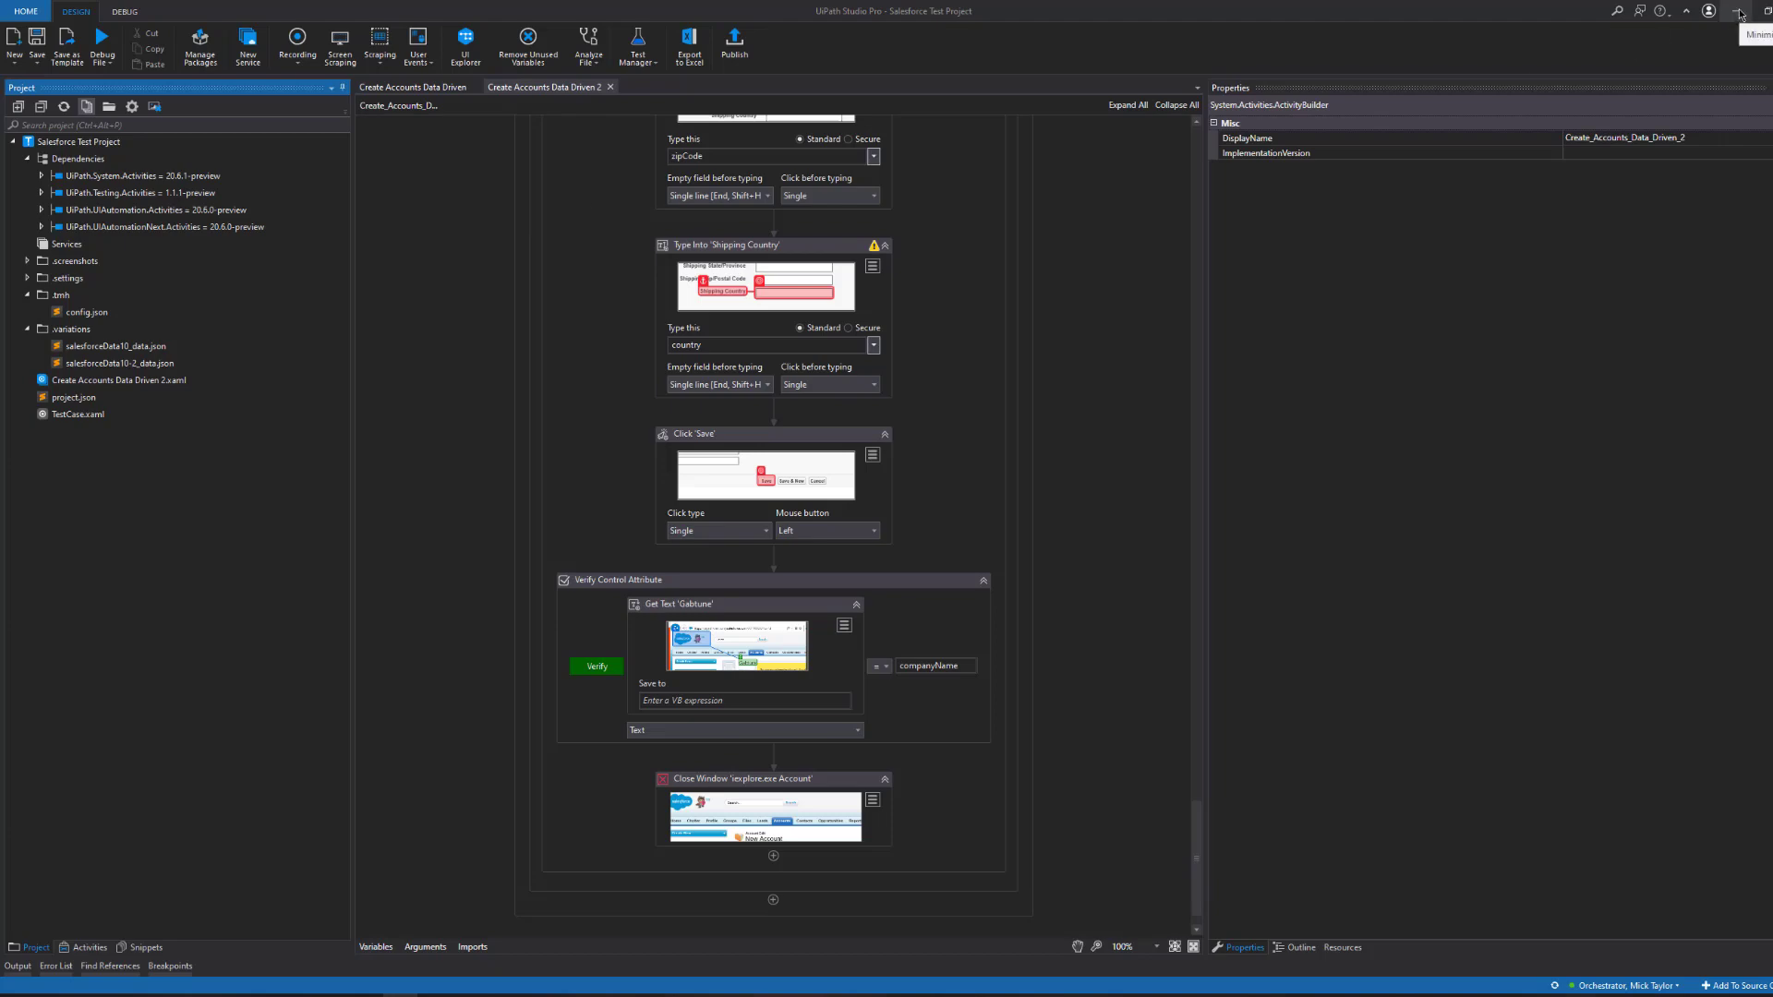
click(1734, 11)
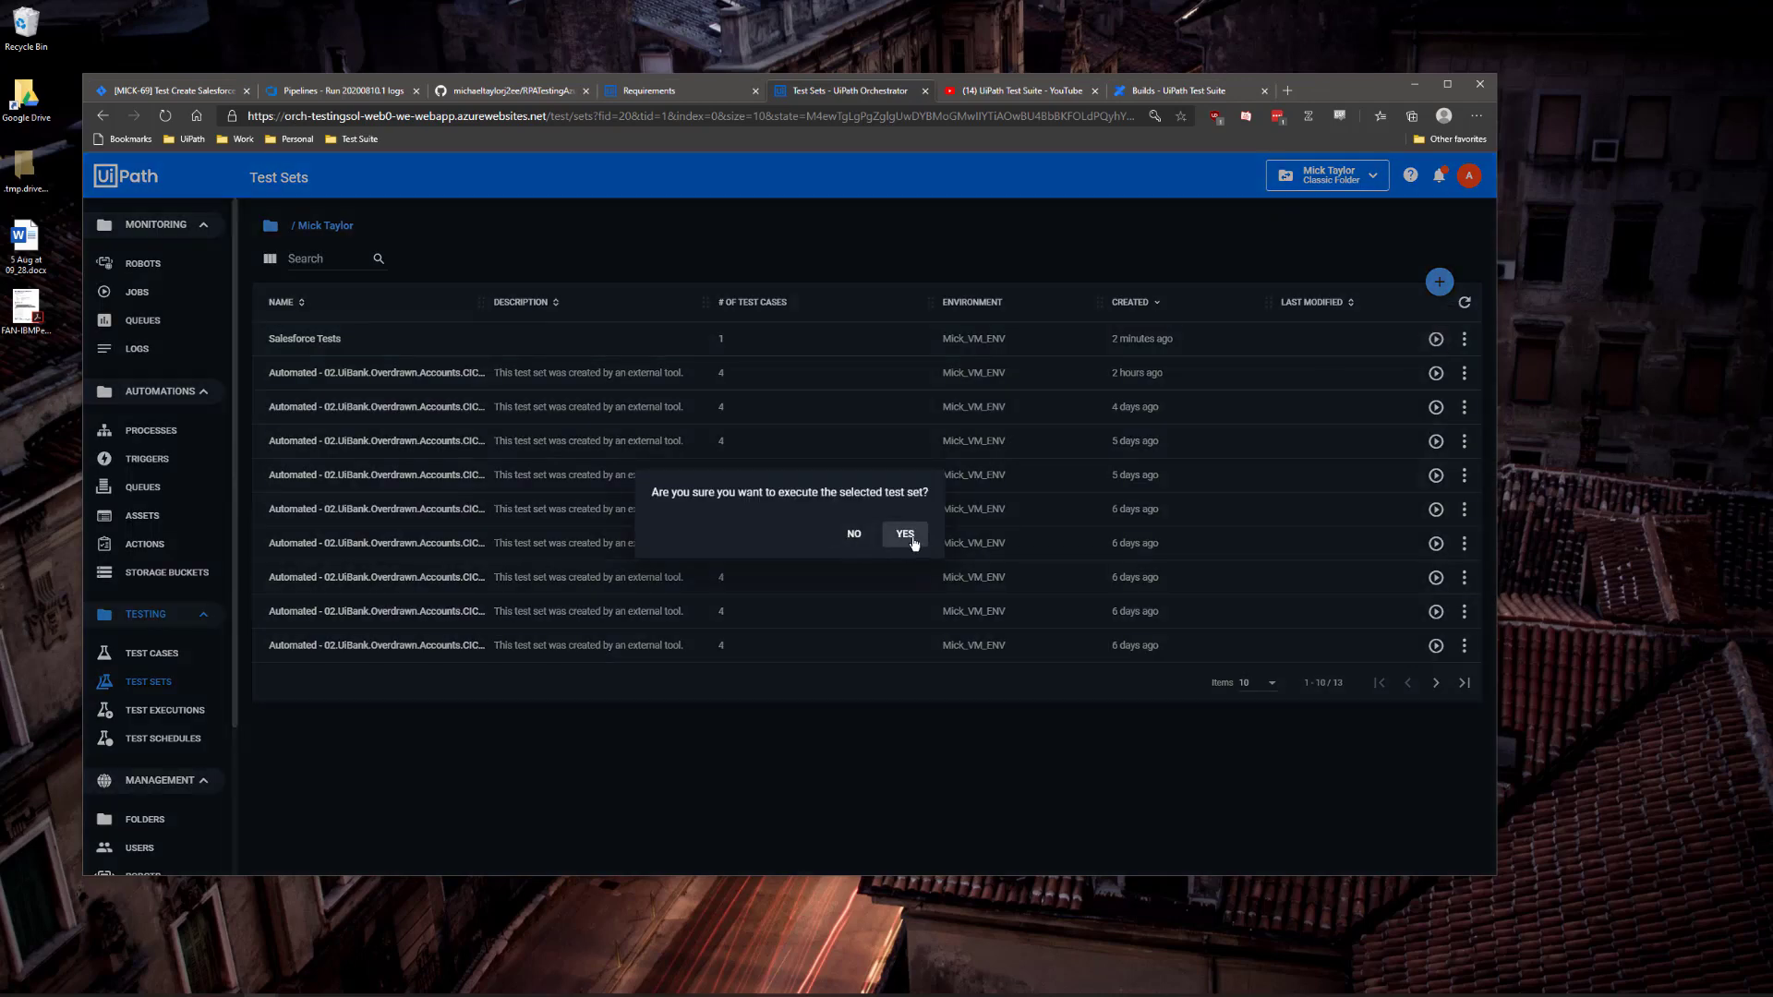
click(905, 534)
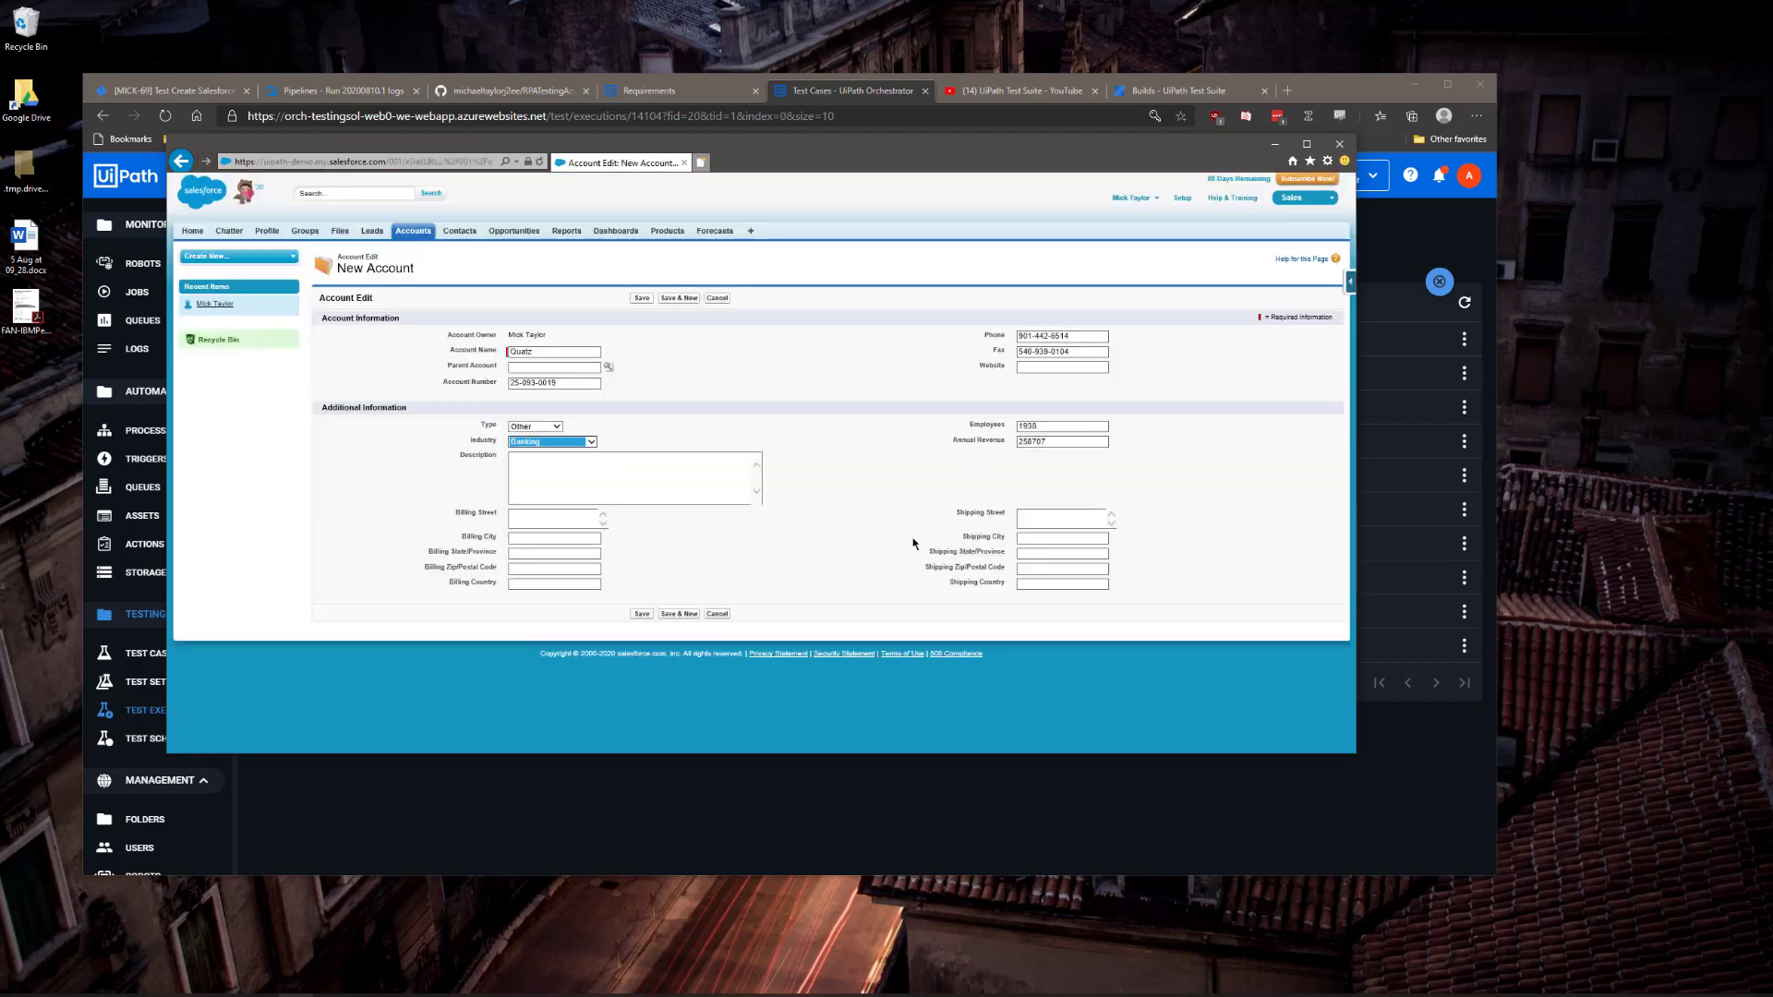
Step: Fill an account form with US, save it, and sign back in to Salesforce
text(US)
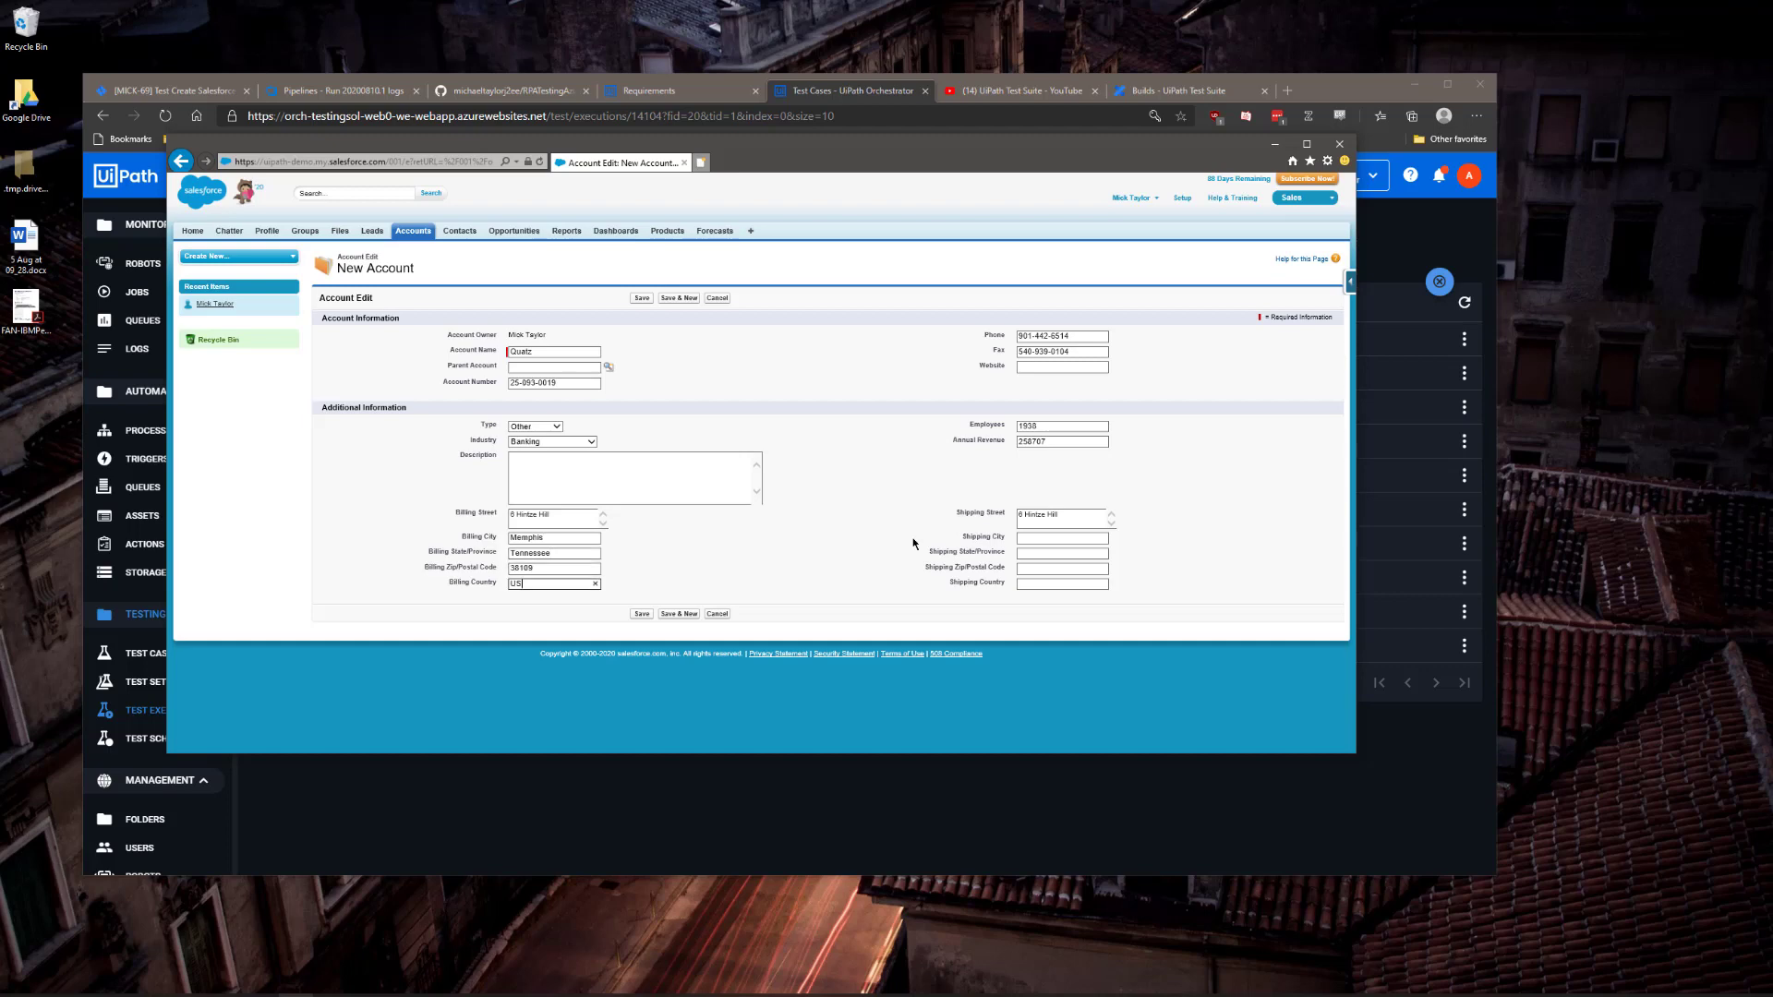
click(641, 613)
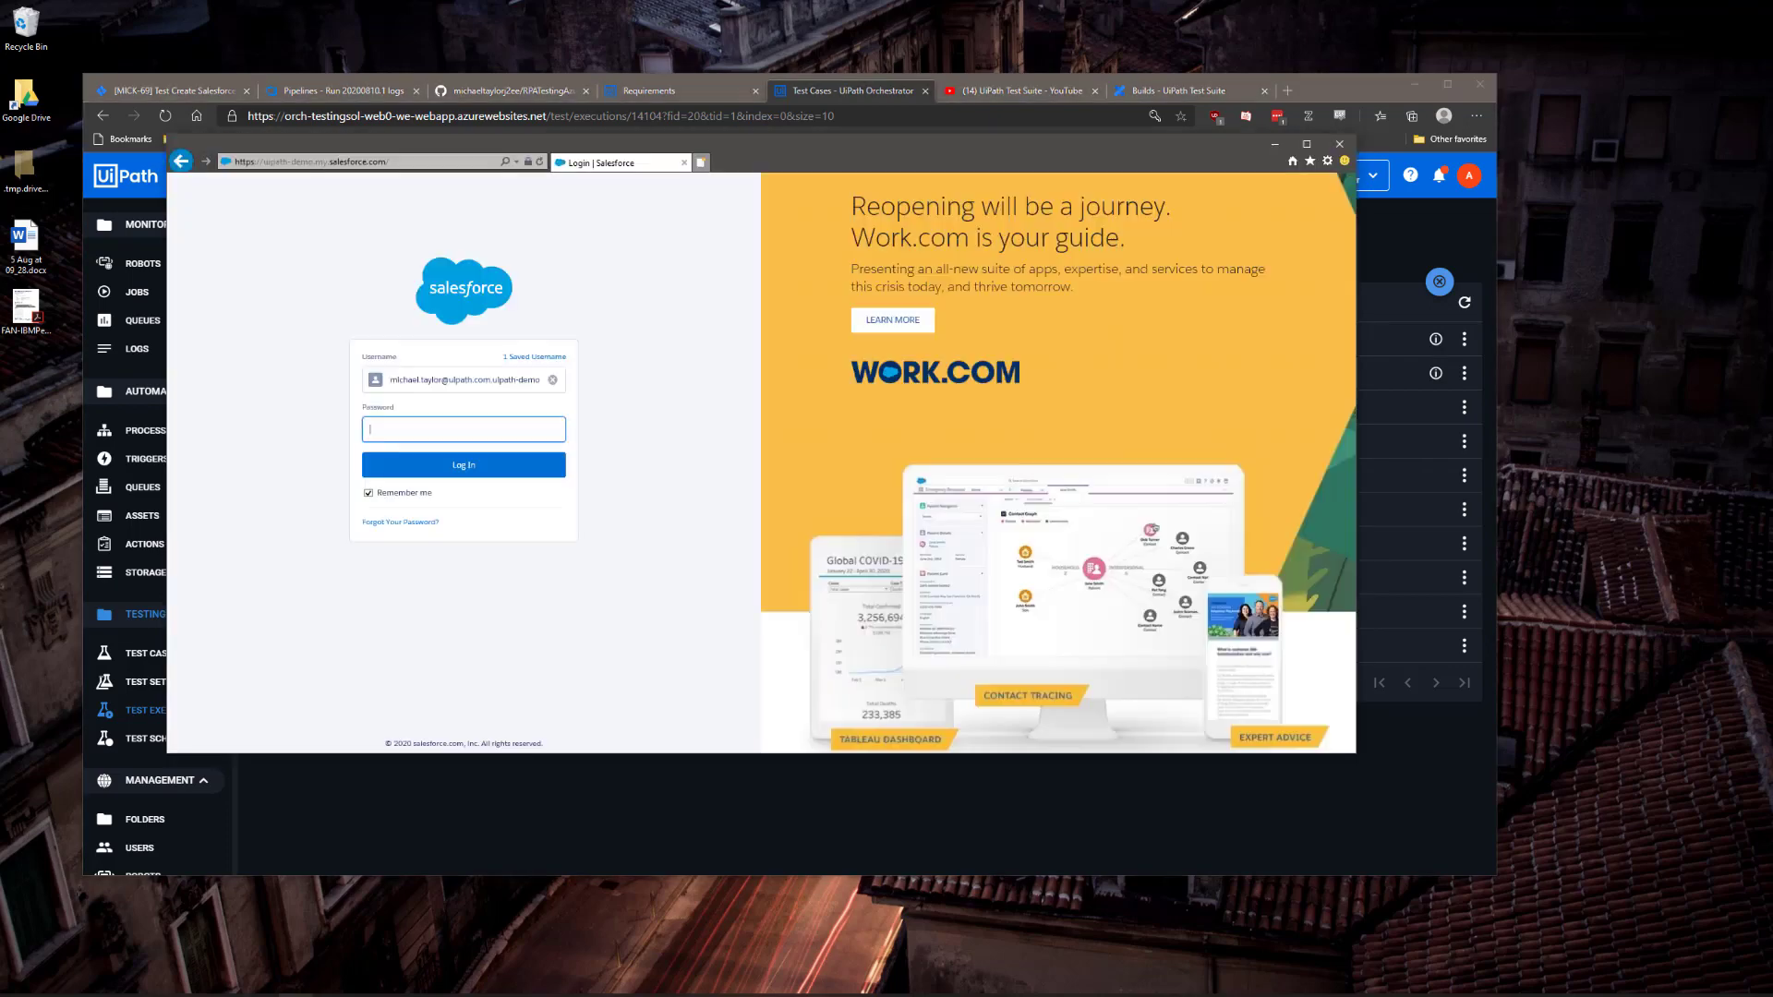
text(password)
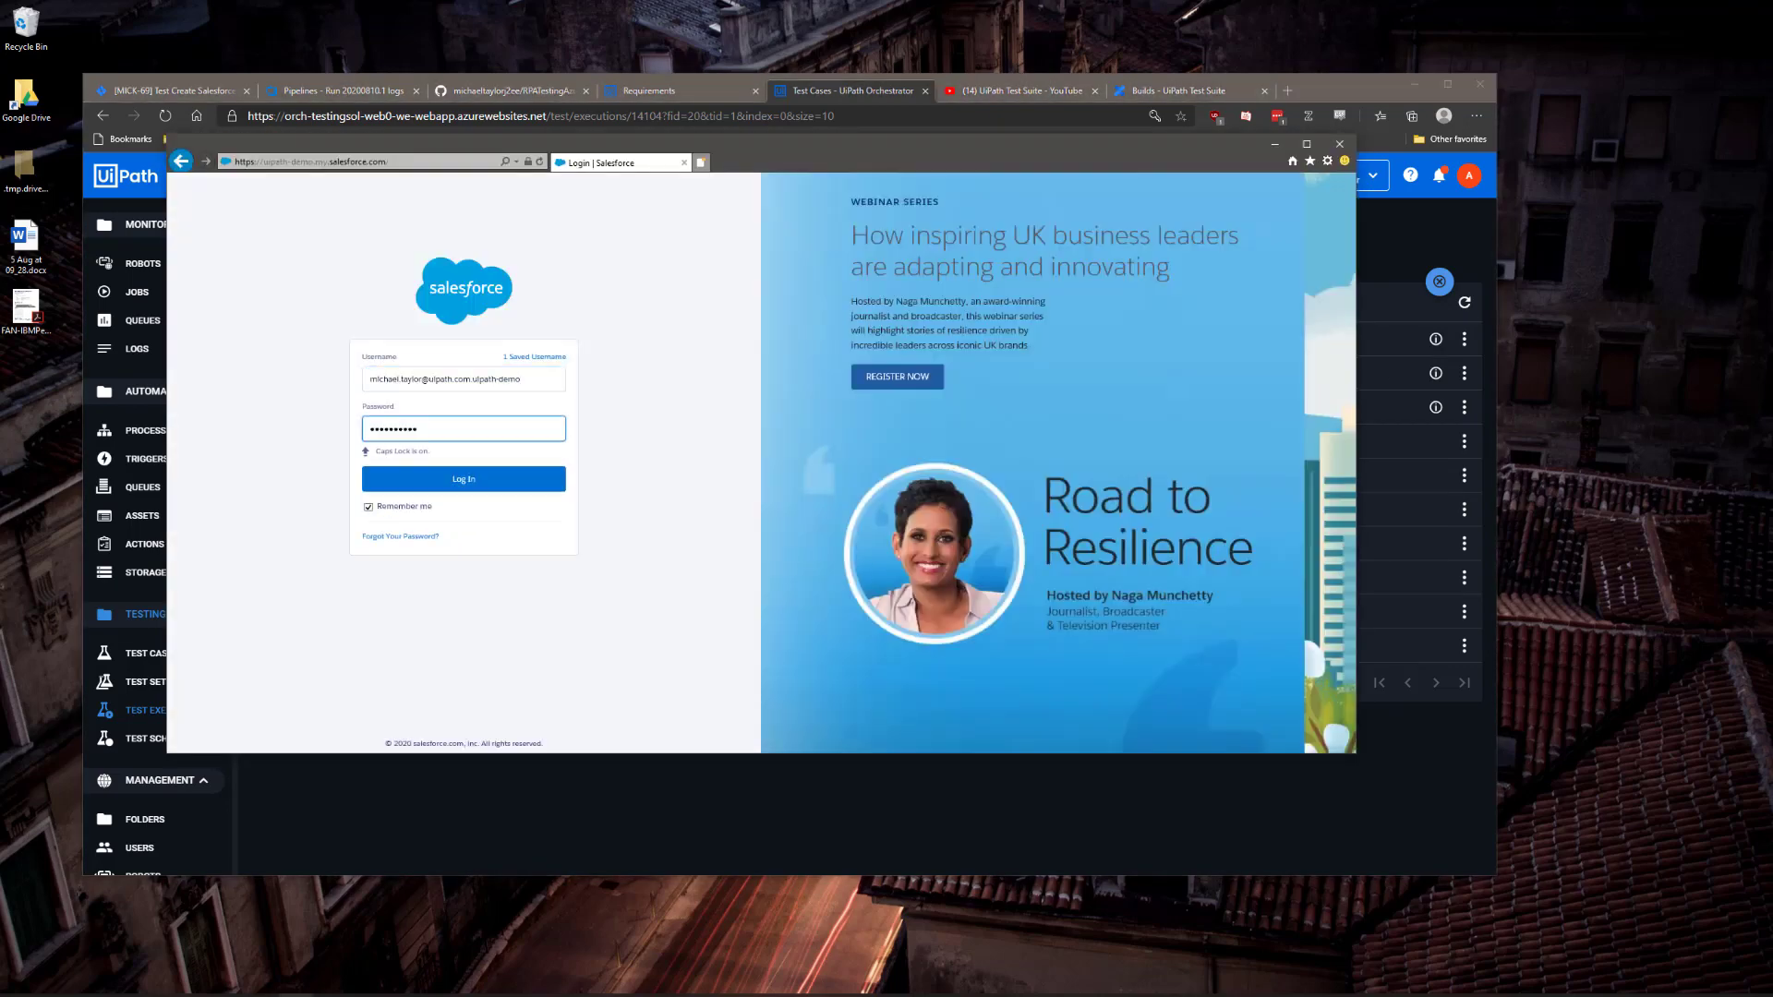
click(463, 478)
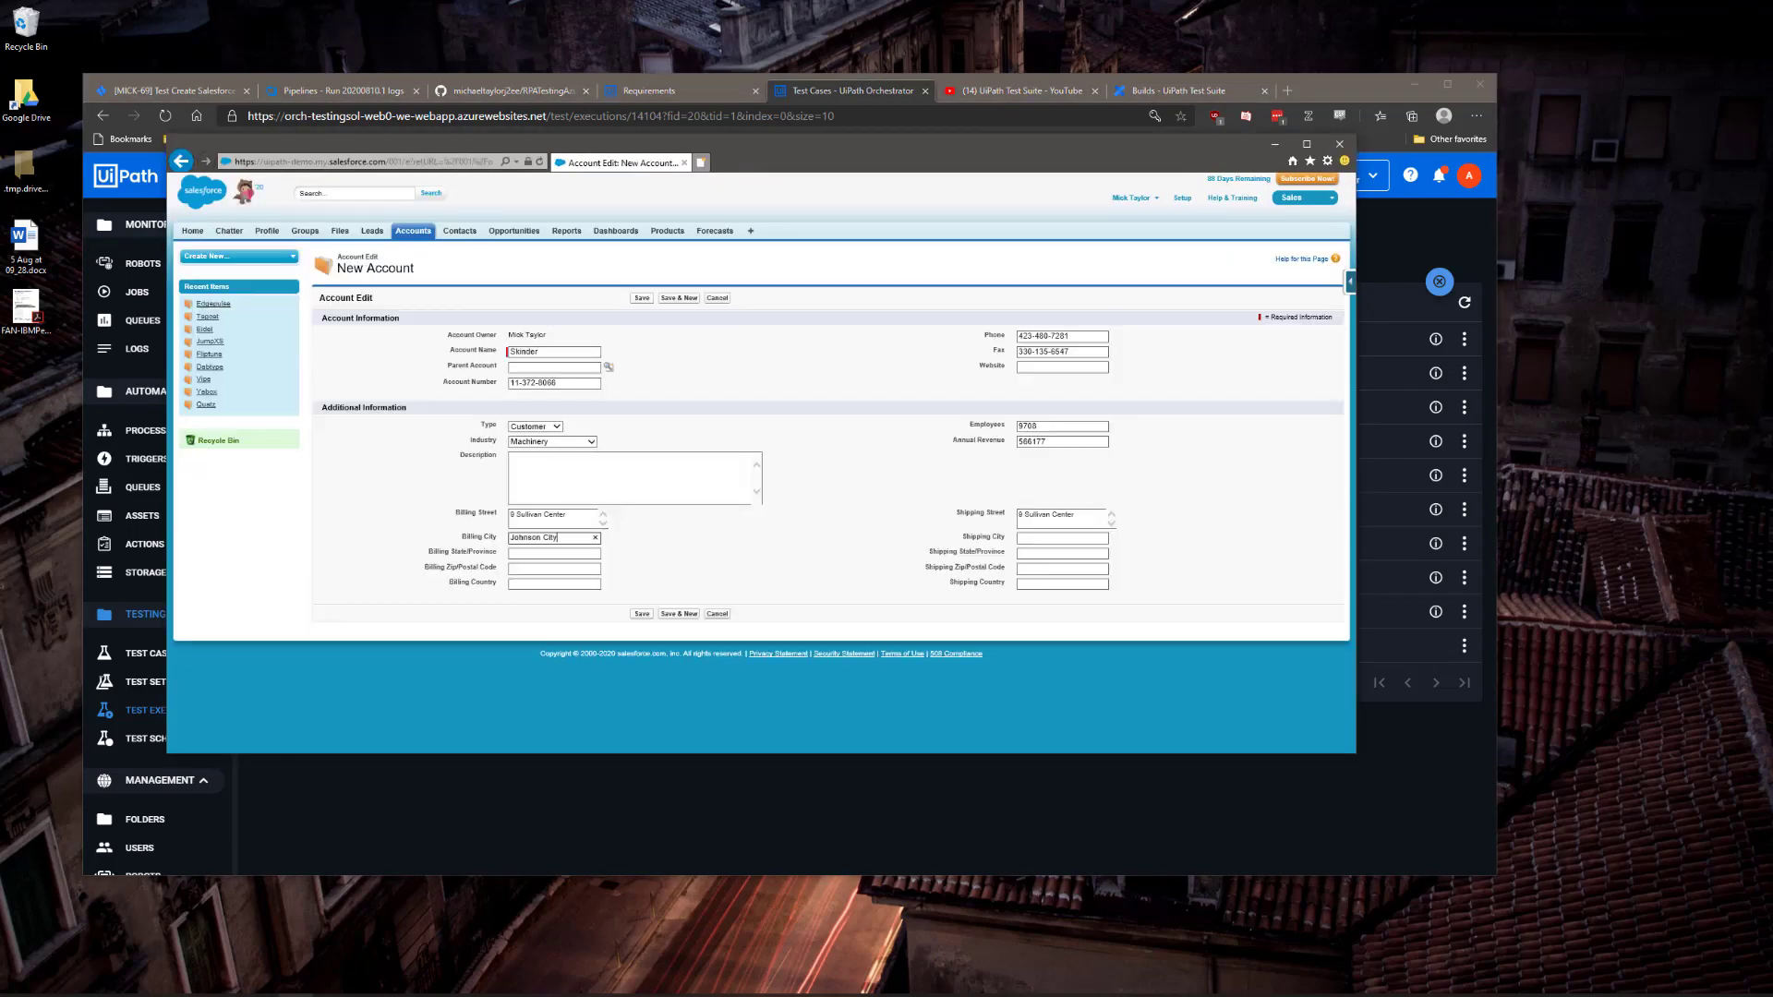
click(641, 297)
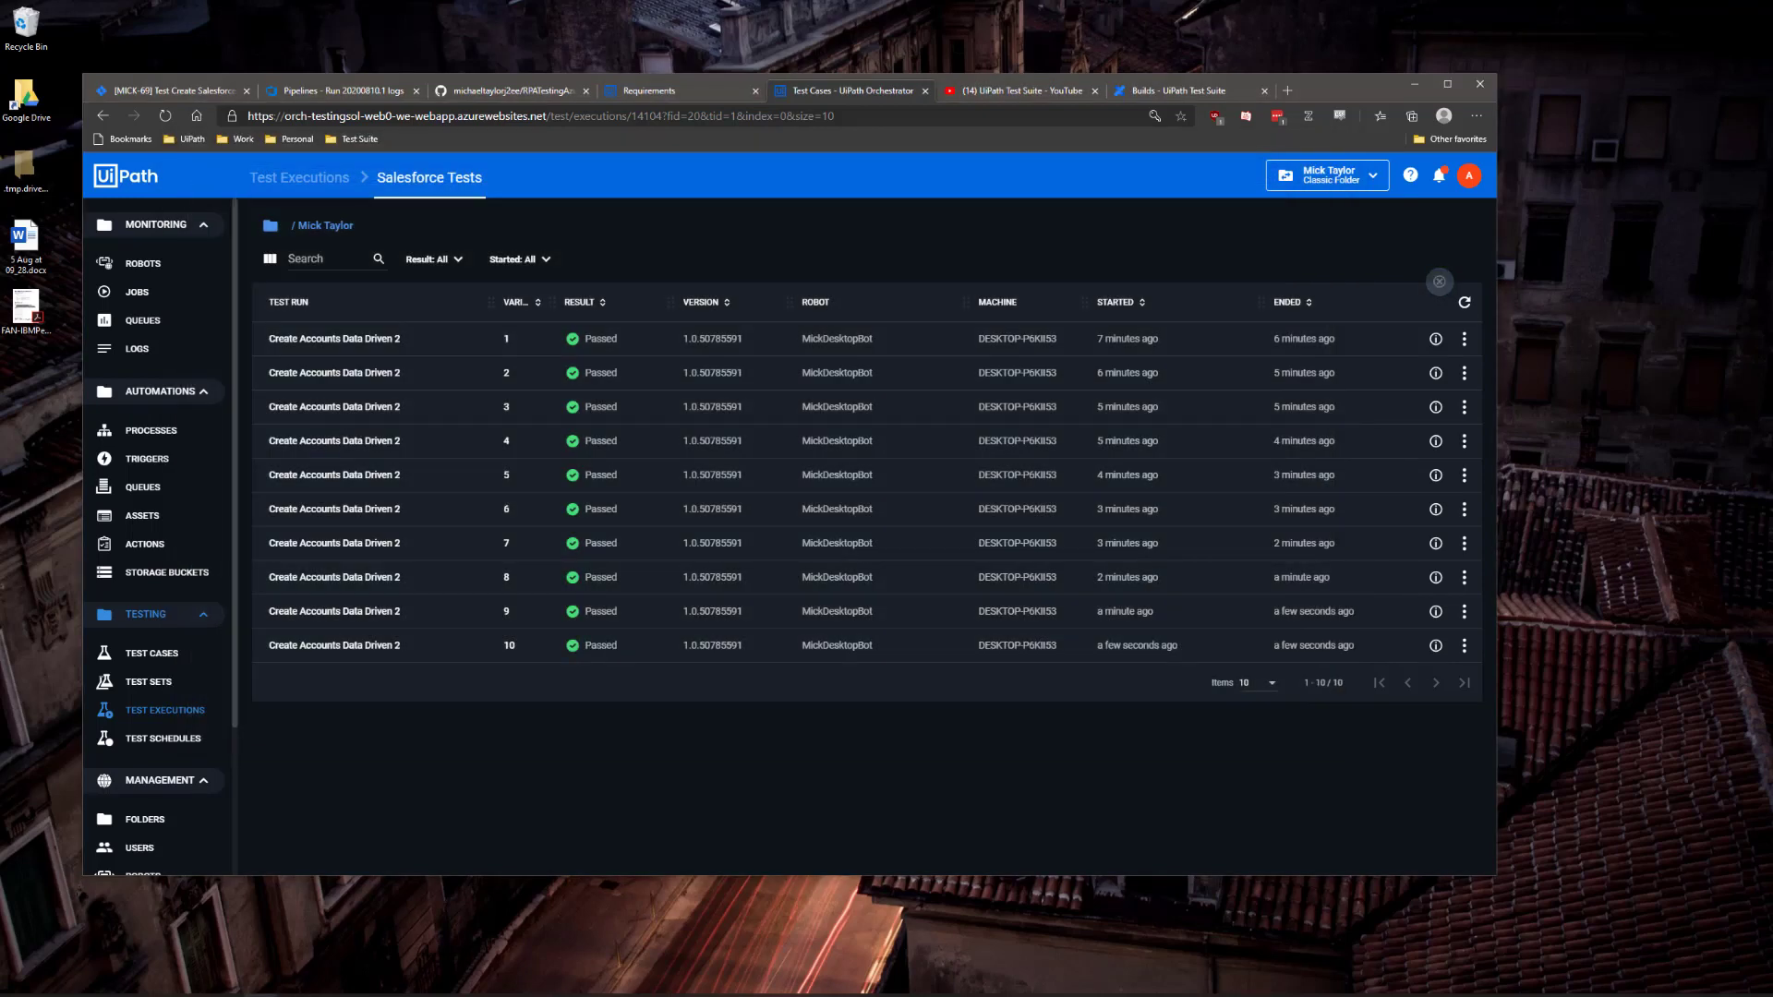
mouse_move(147, 714)
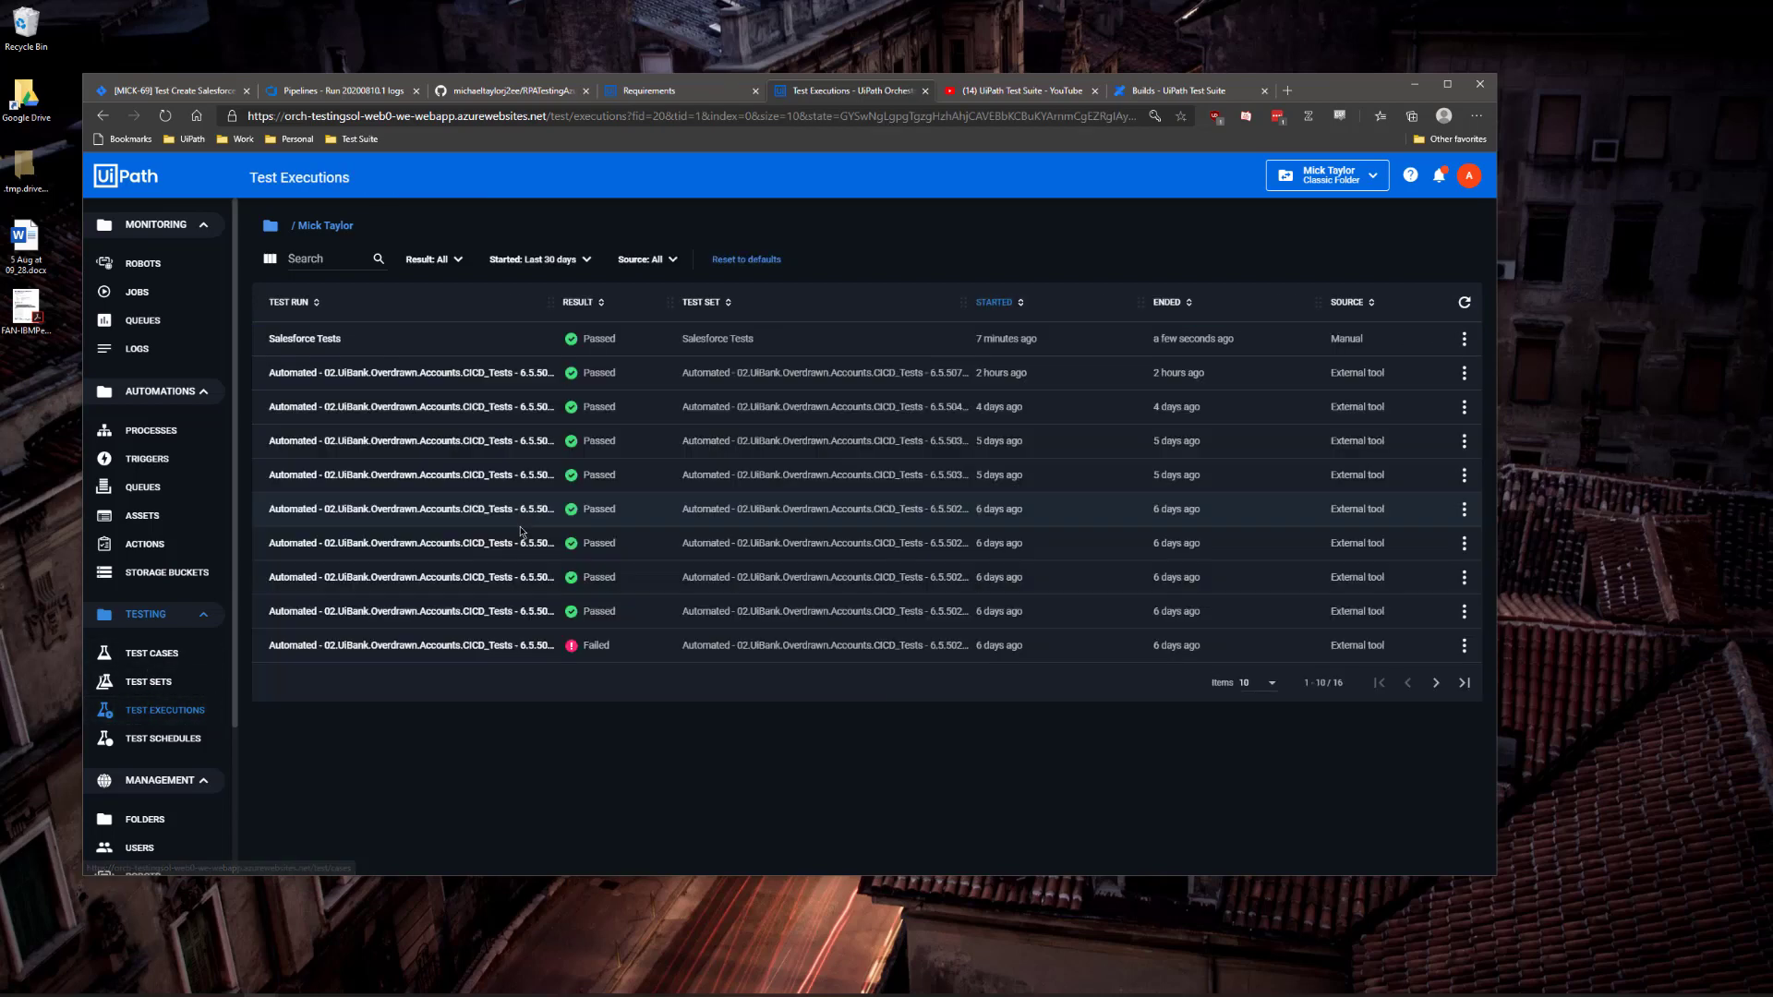
mouse_move(916, 342)
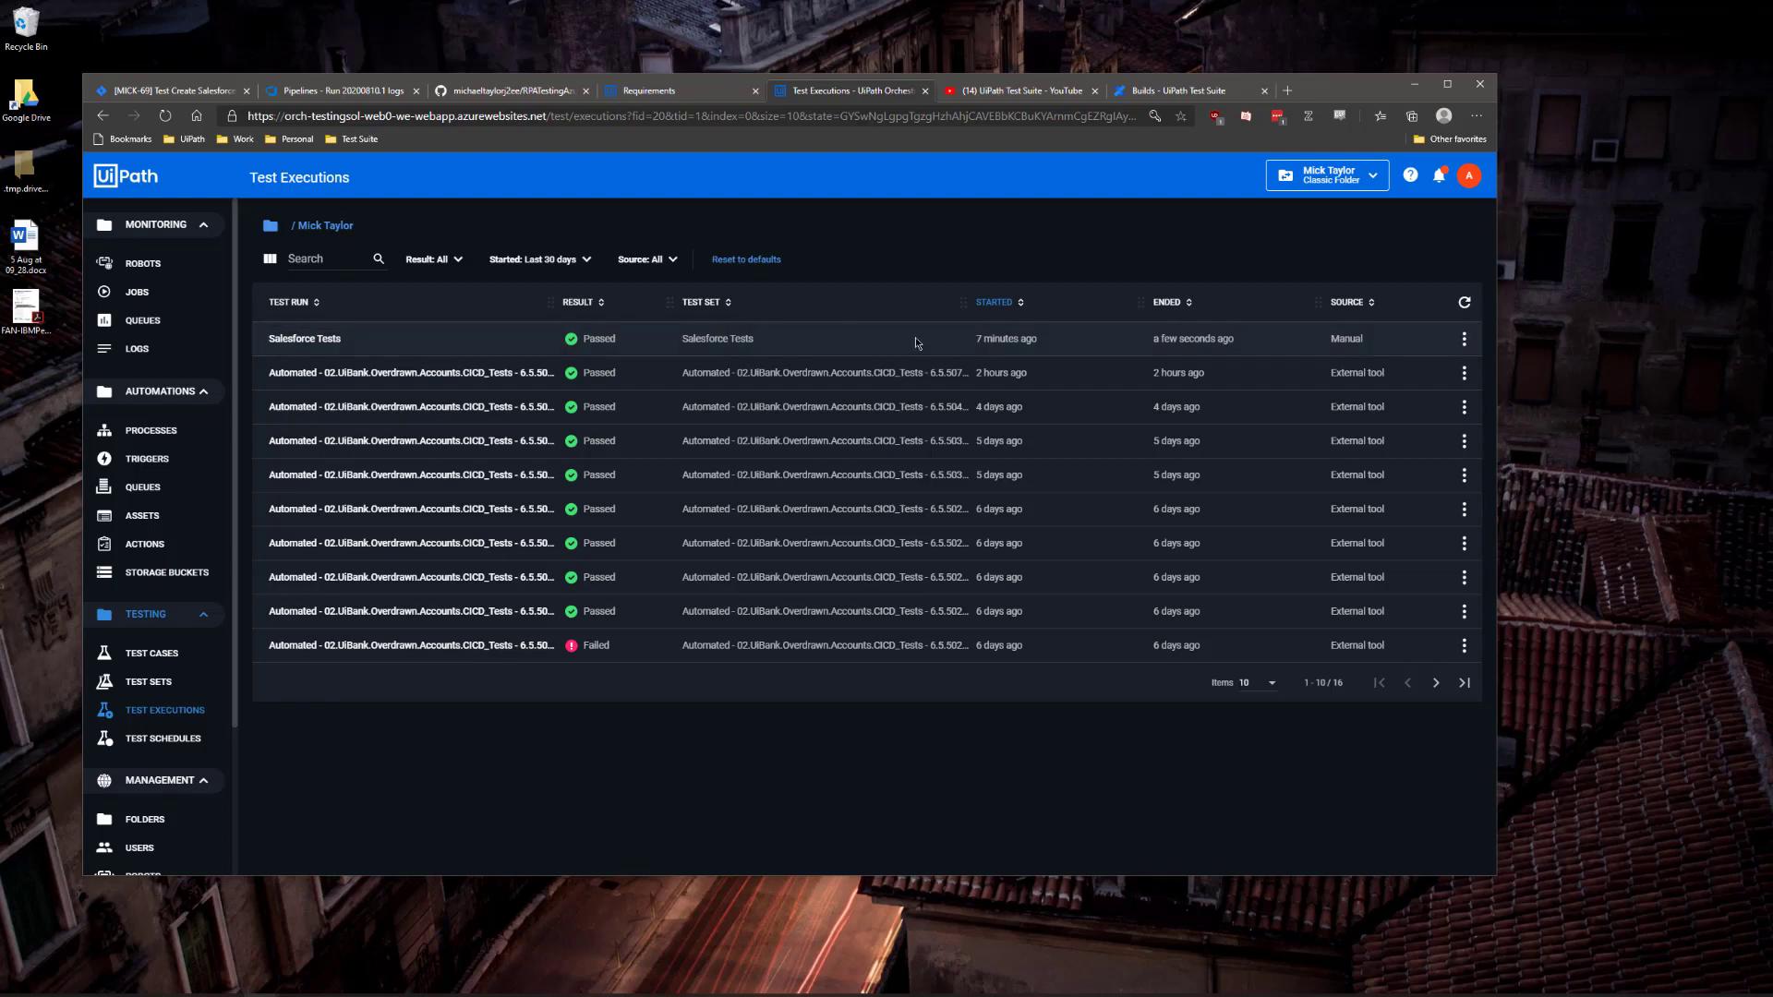
mouse_move(314, 199)
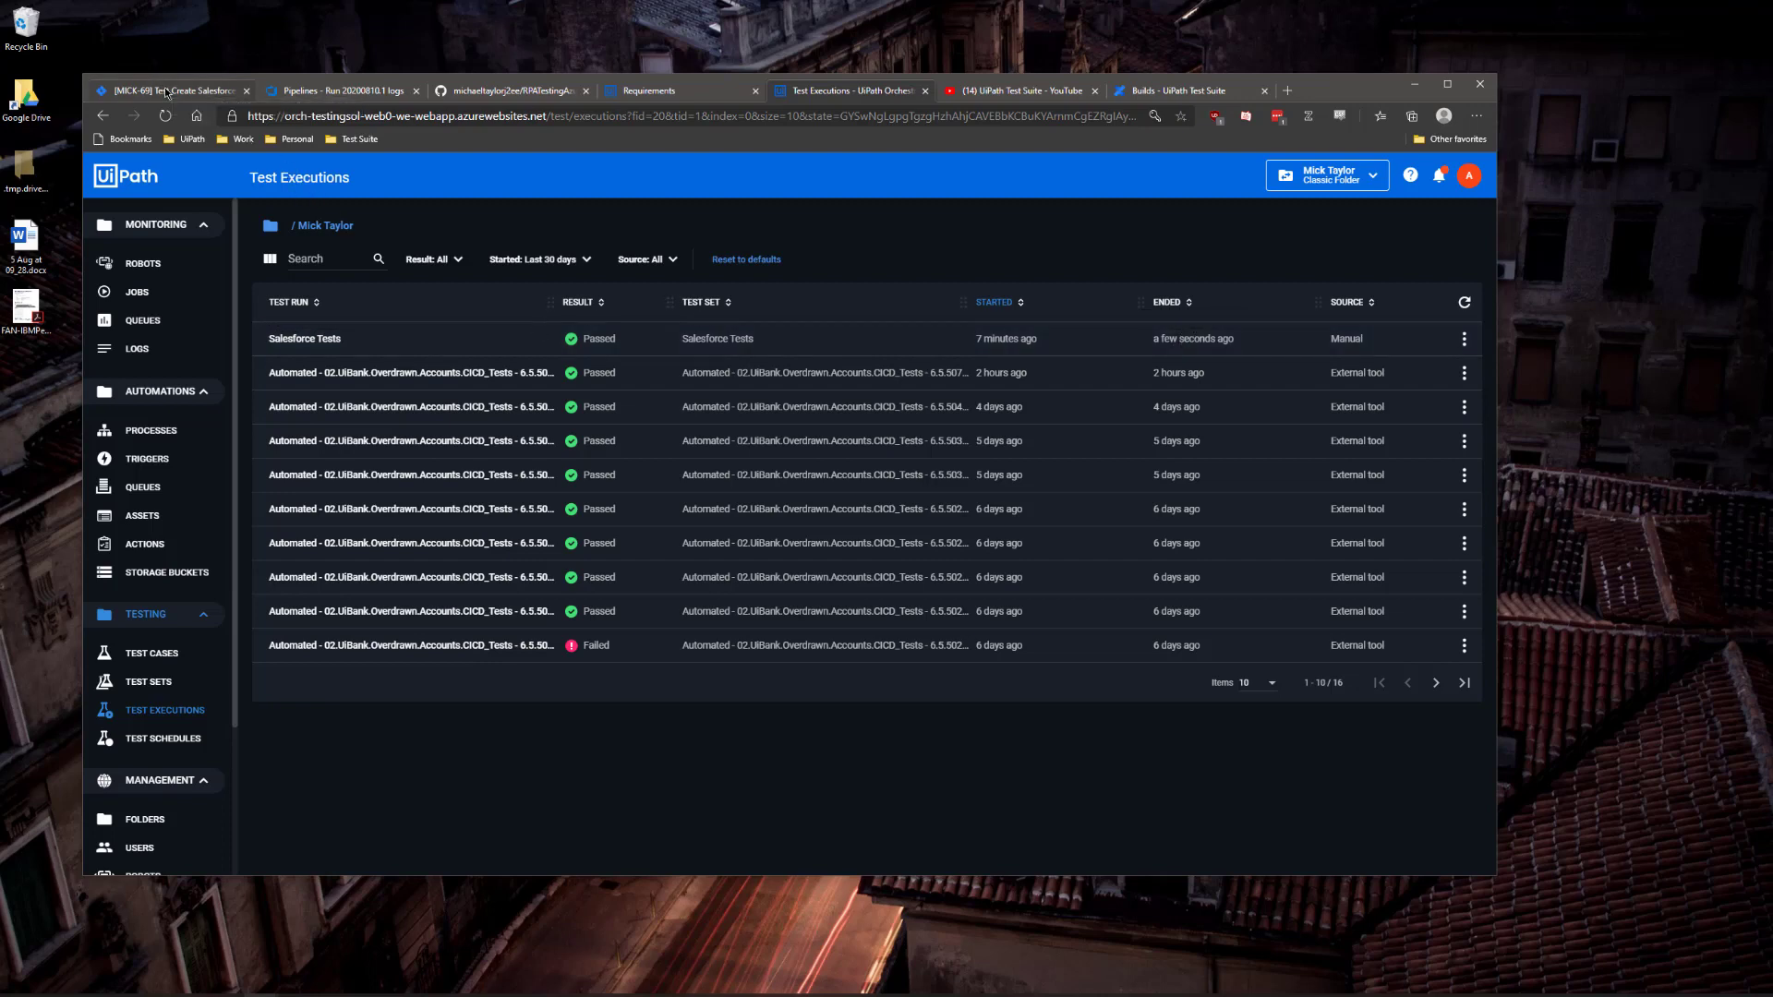
Step: In the MICK-69 Jira tab, open the actions for the passed MICK-70 run
click(166, 90)
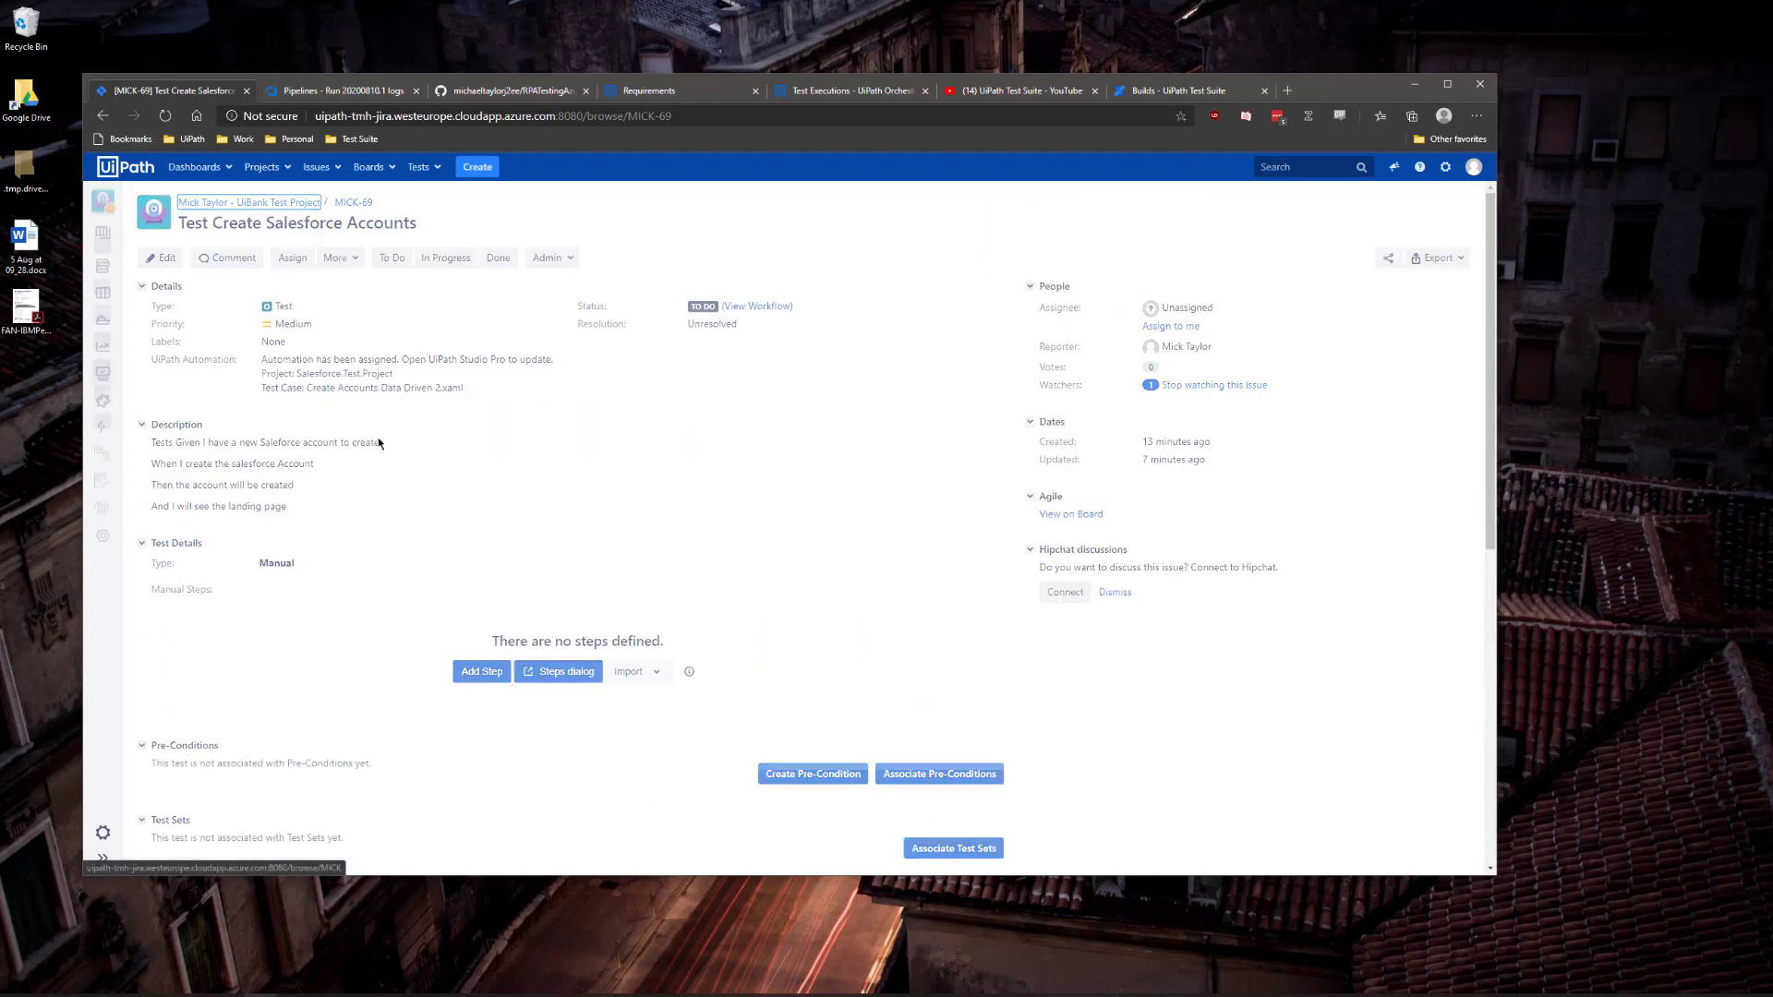
scroll(down, 3)
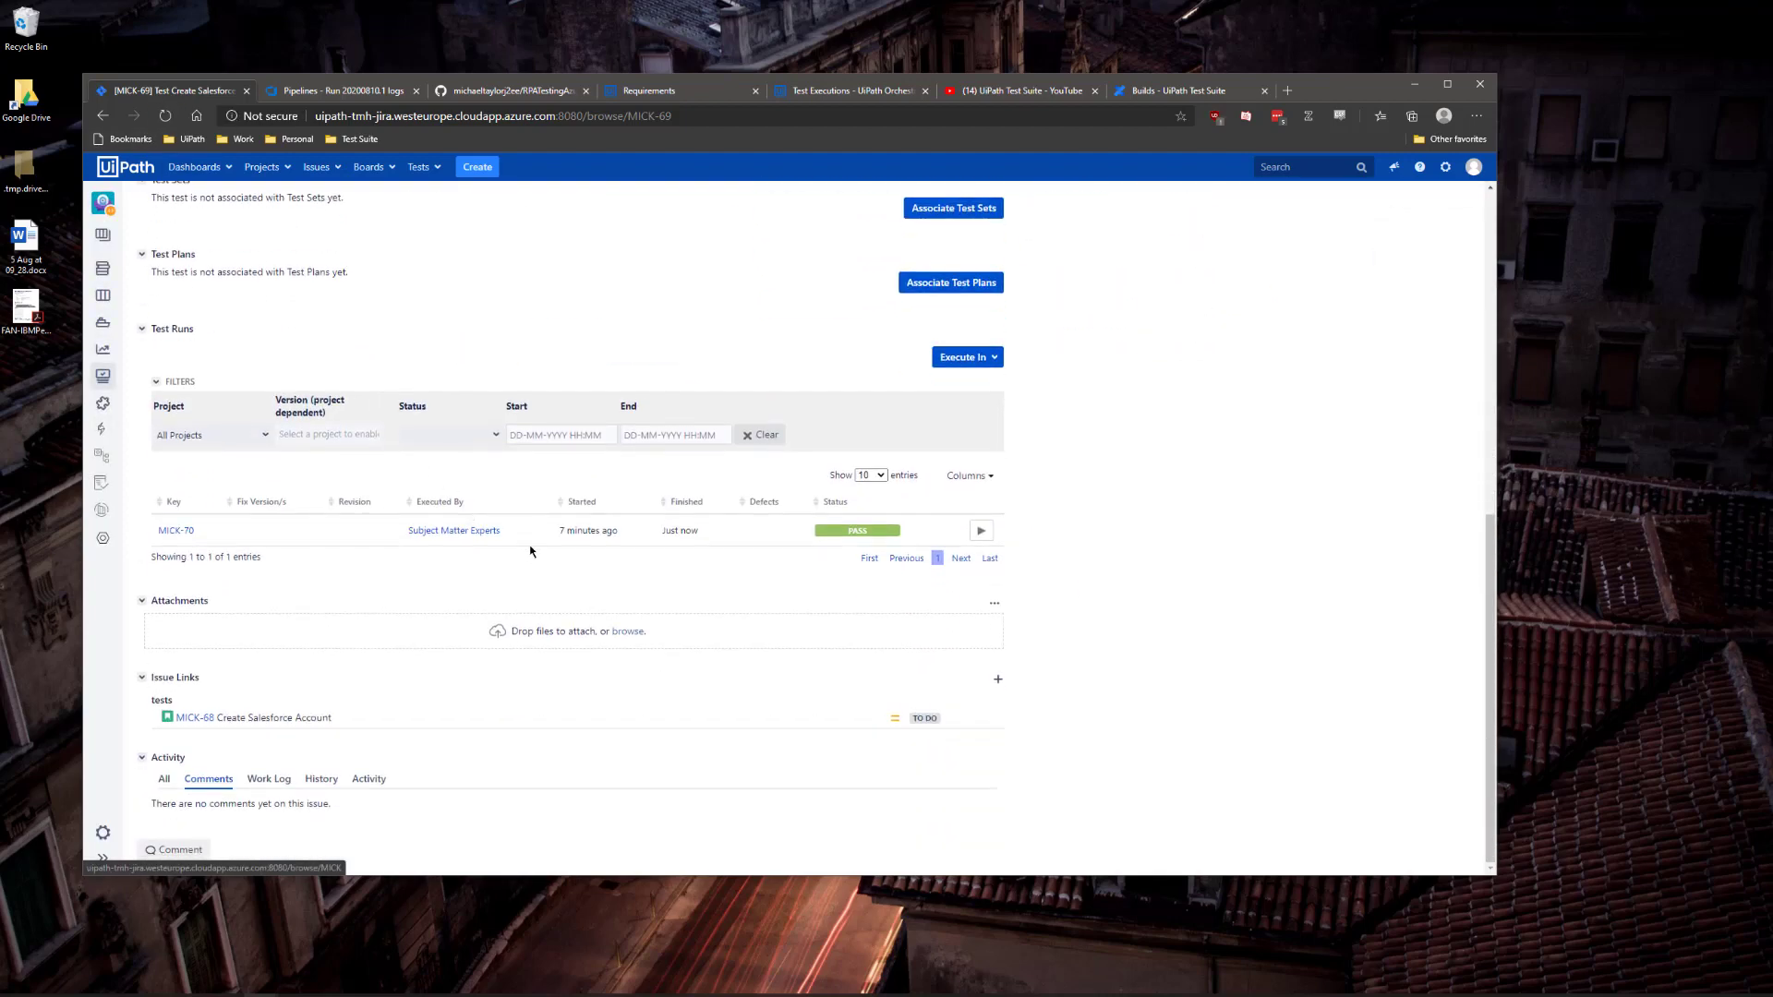
click(981, 530)
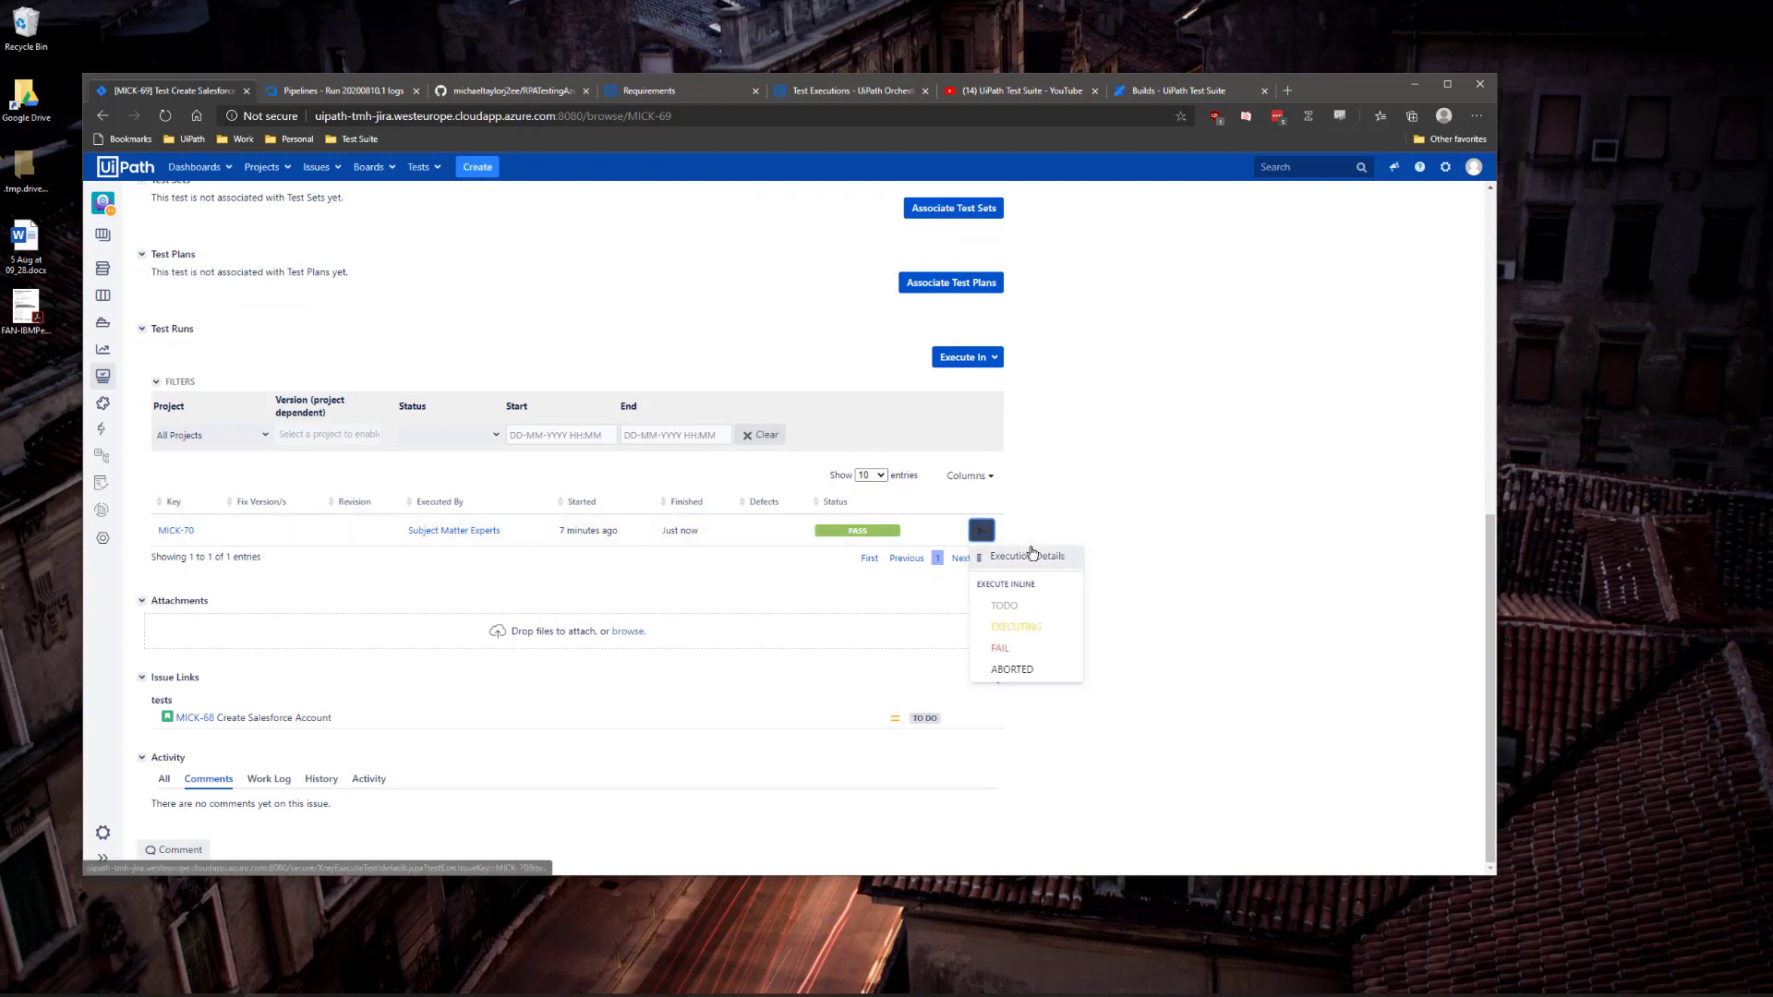
Step: View MICK-70 execution details, scroll the comment log, and open screenshot_variation-2_12582
click(1027, 556)
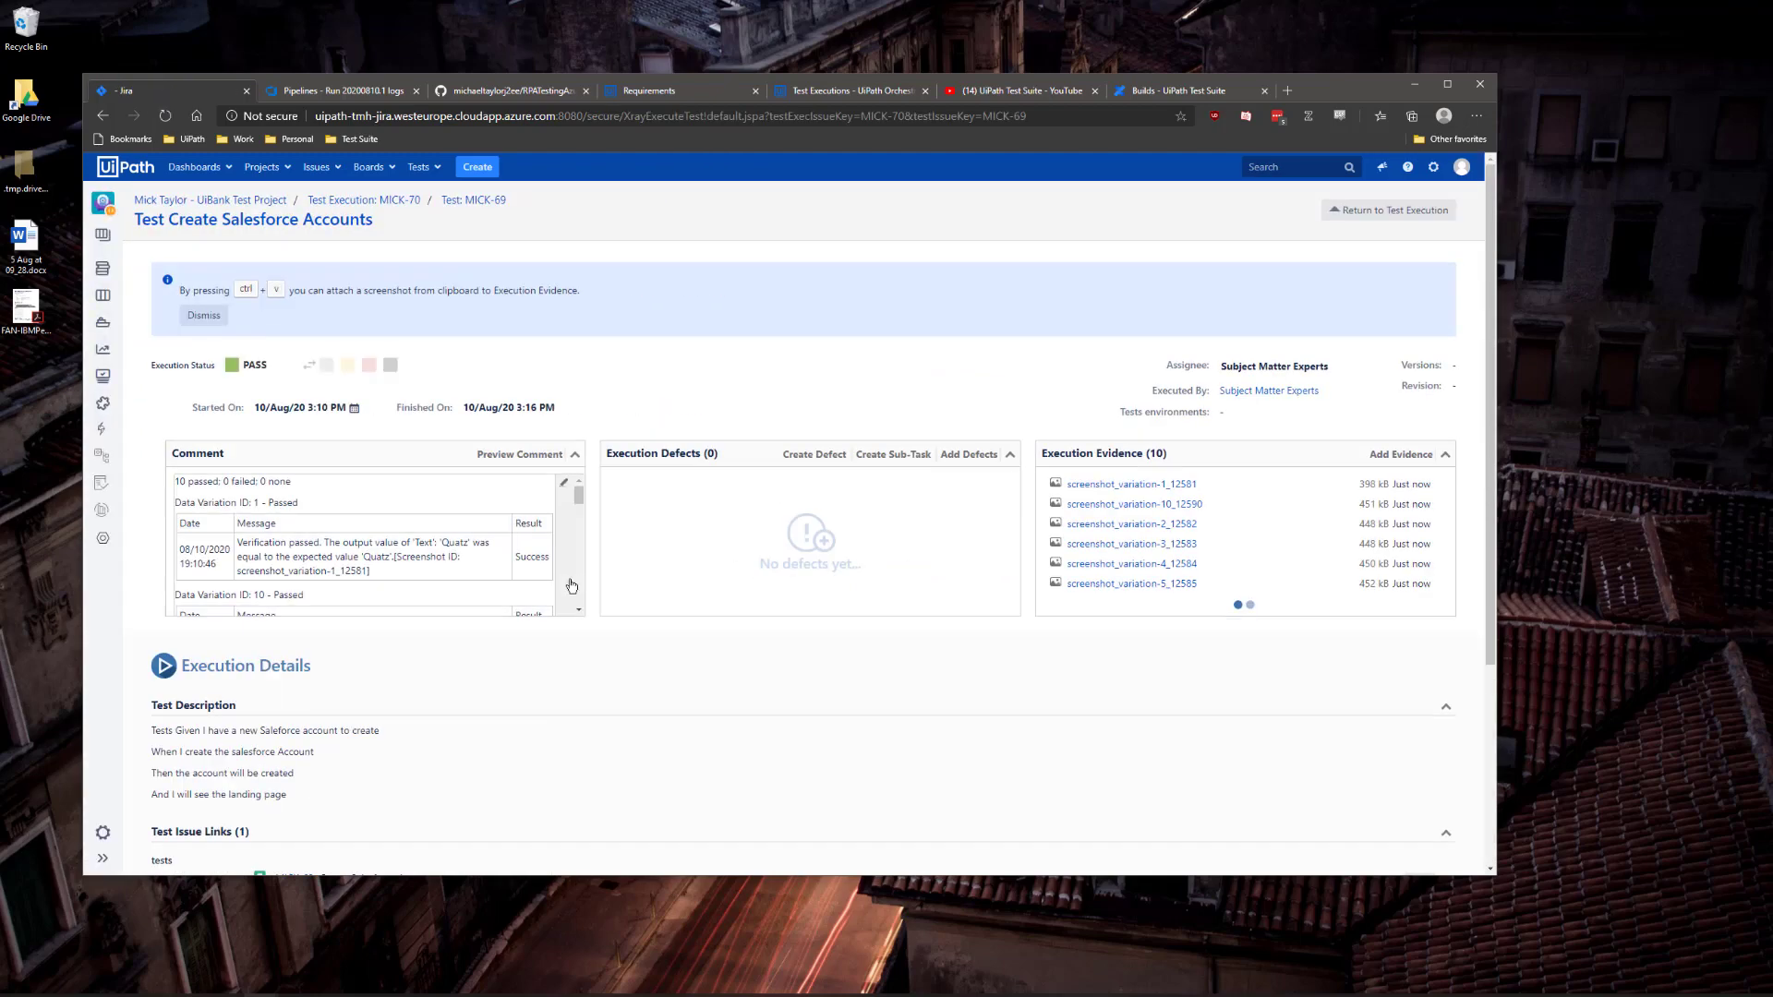
scroll(down, 3)
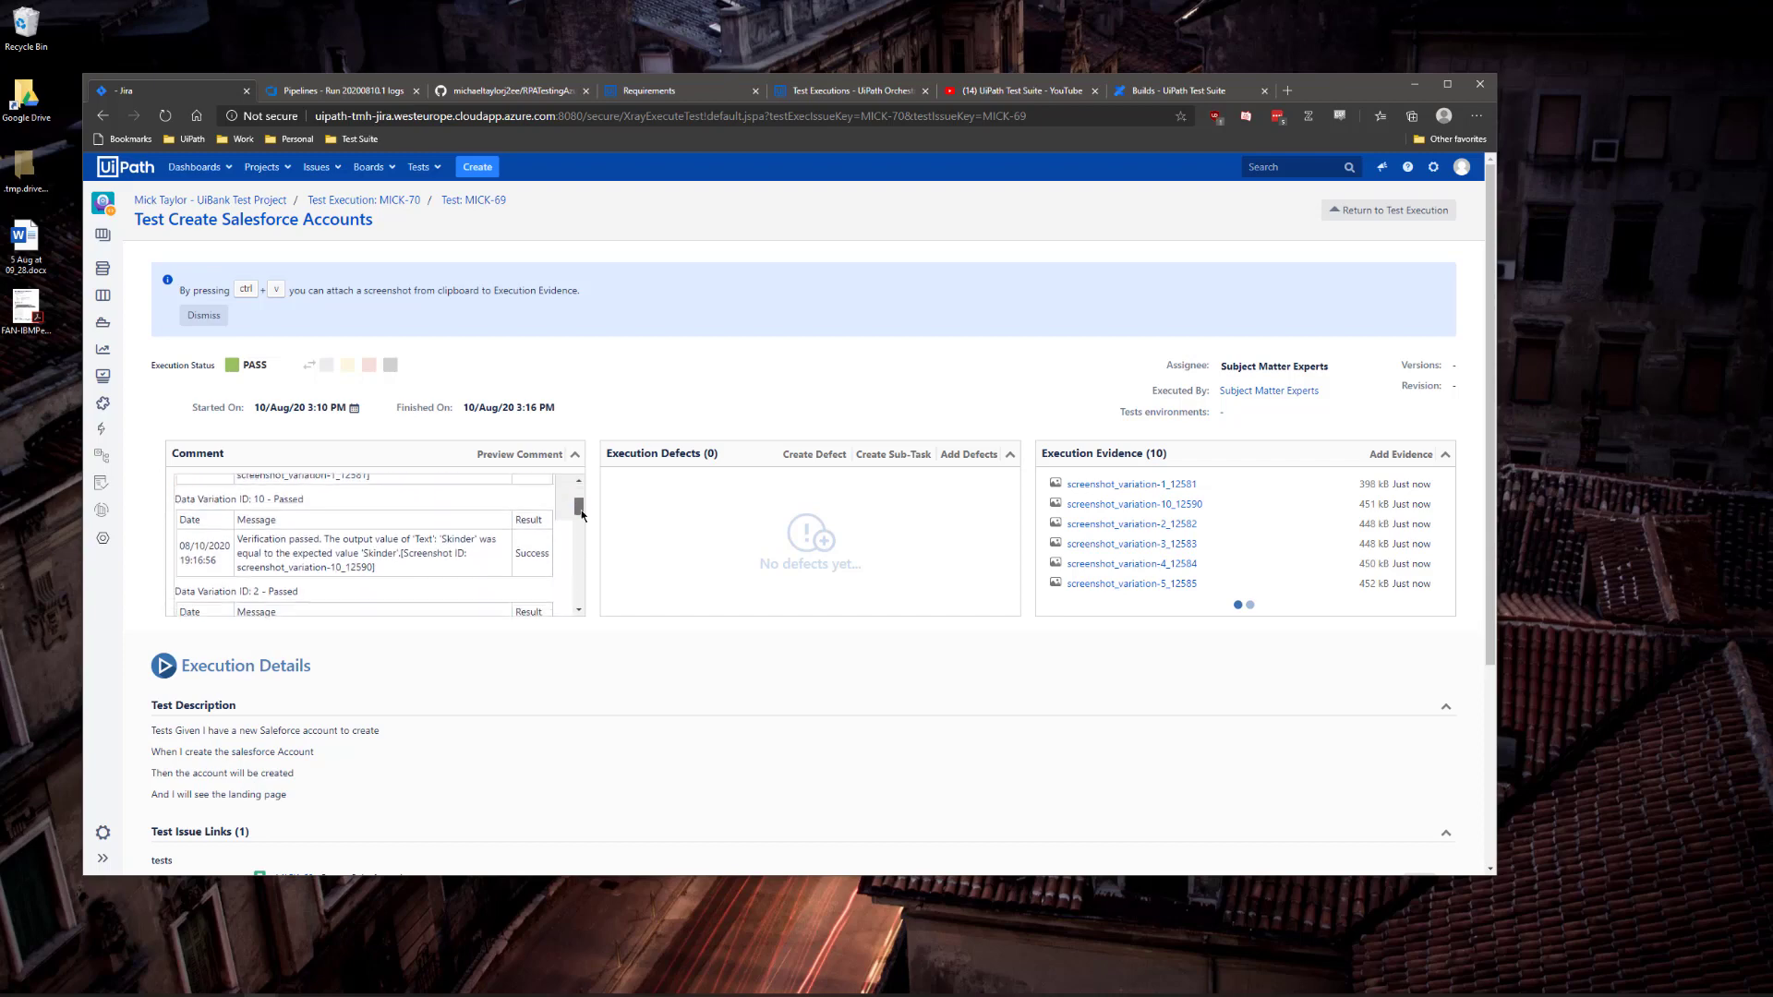
scroll(down, 3)
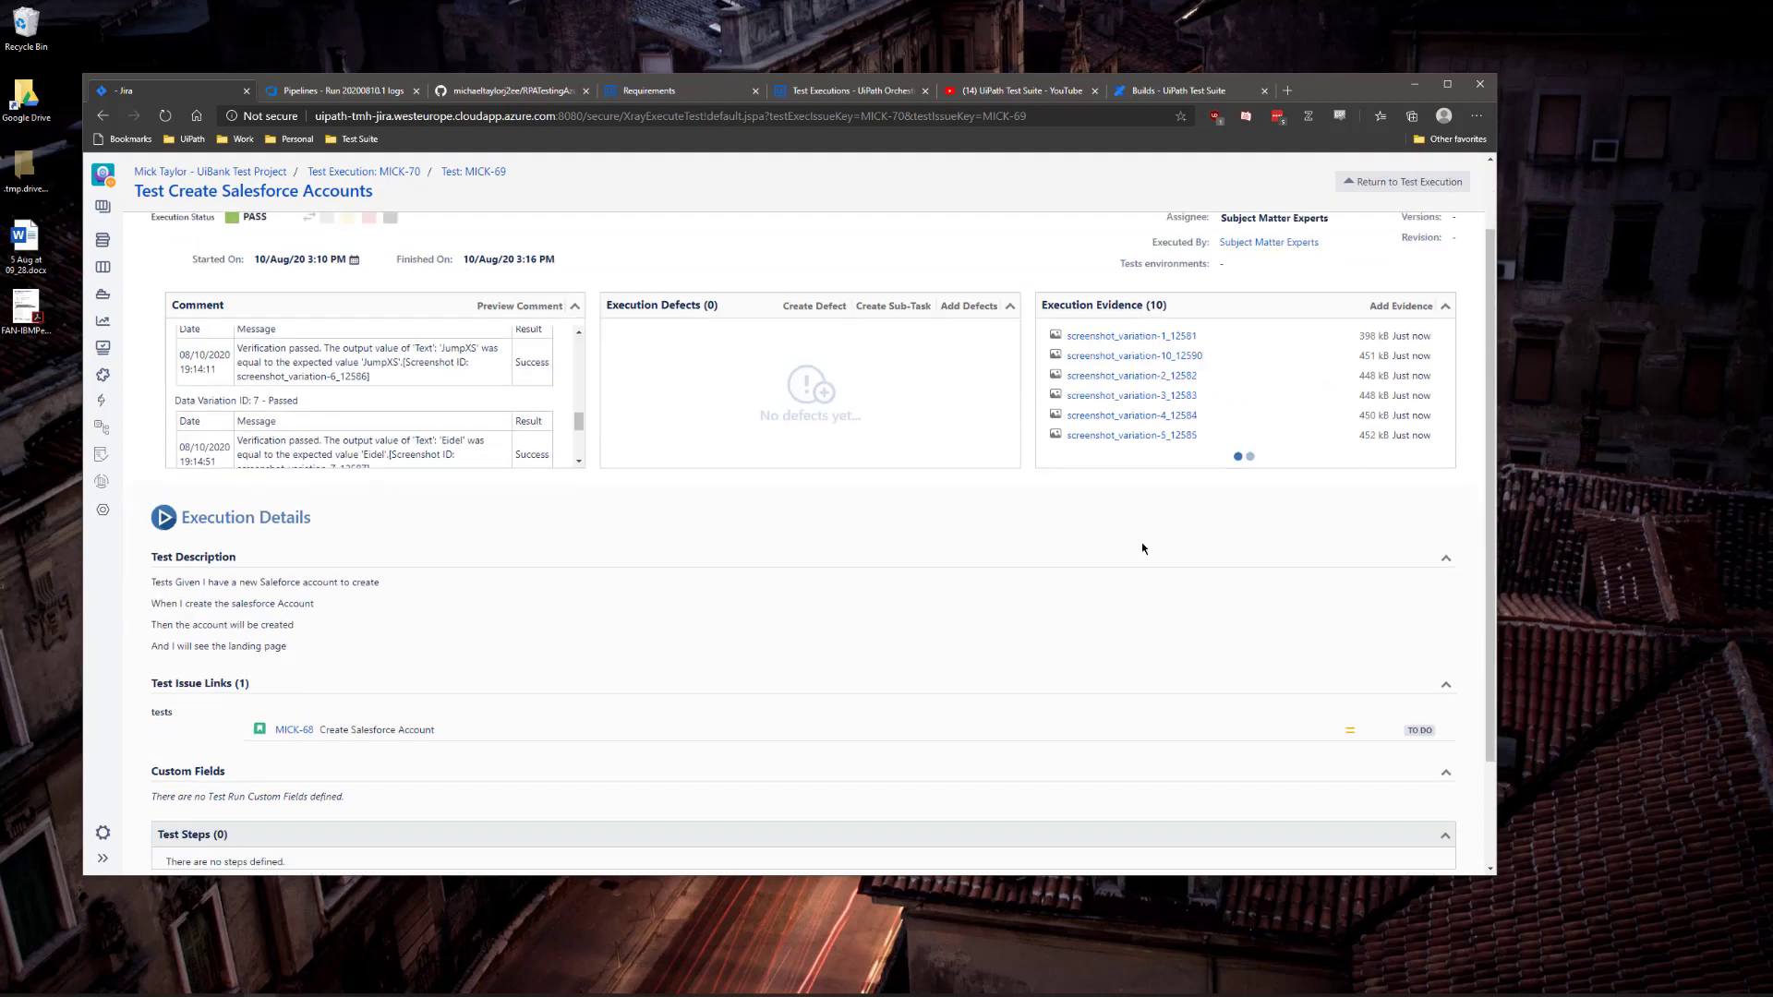
click(1131, 375)
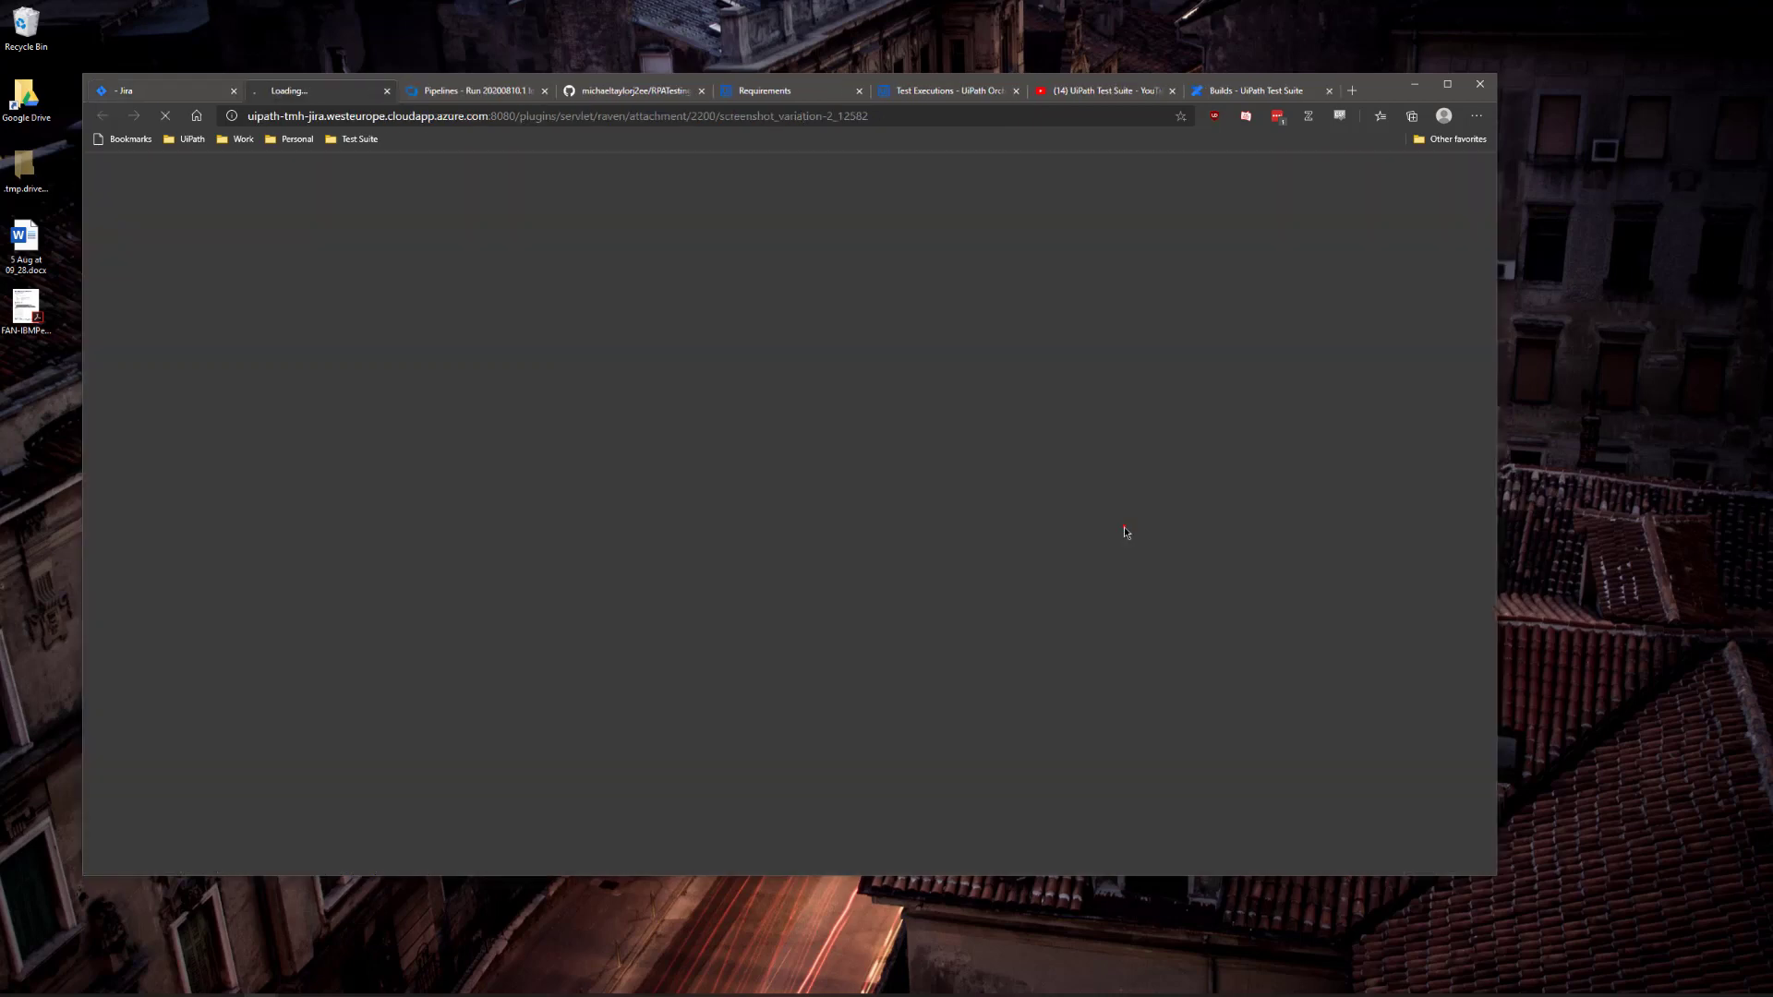